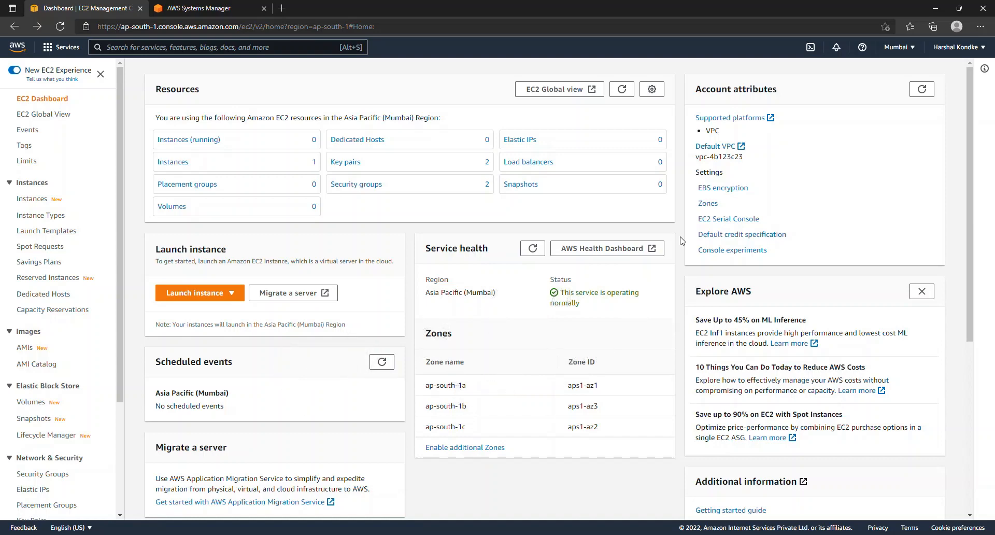
pyautogui.moveTo(688, 248)
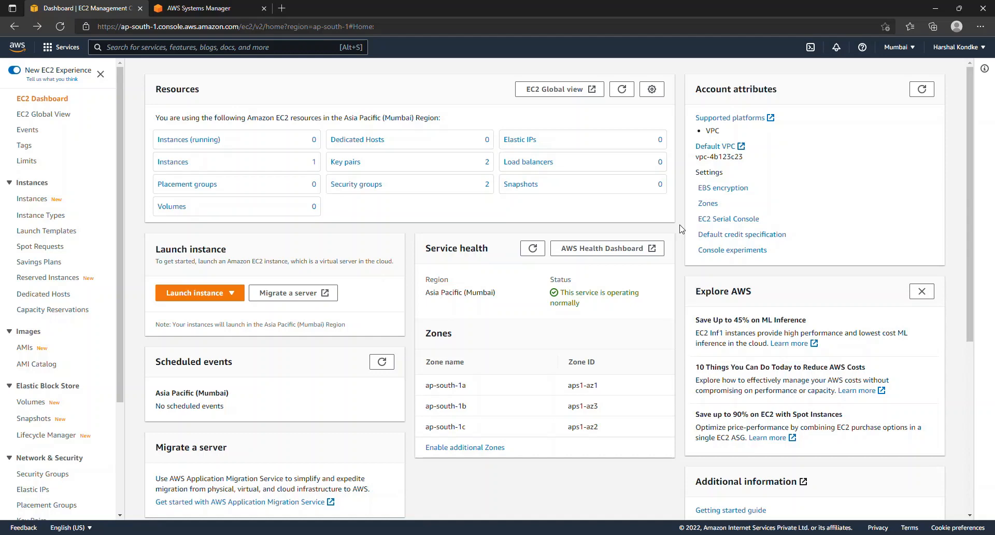
pyautogui.moveTo(681, 233)
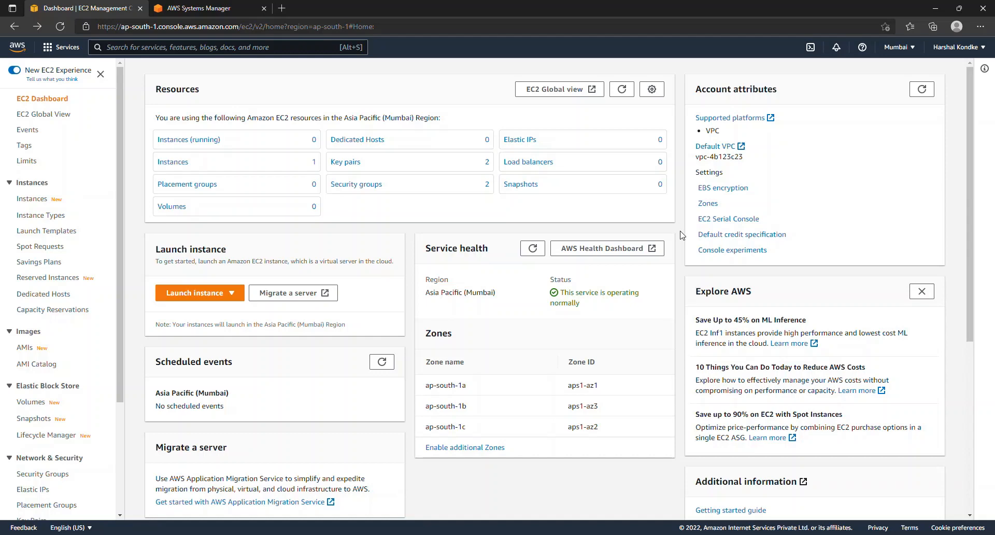
pyautogui.moveTo(525, 208)
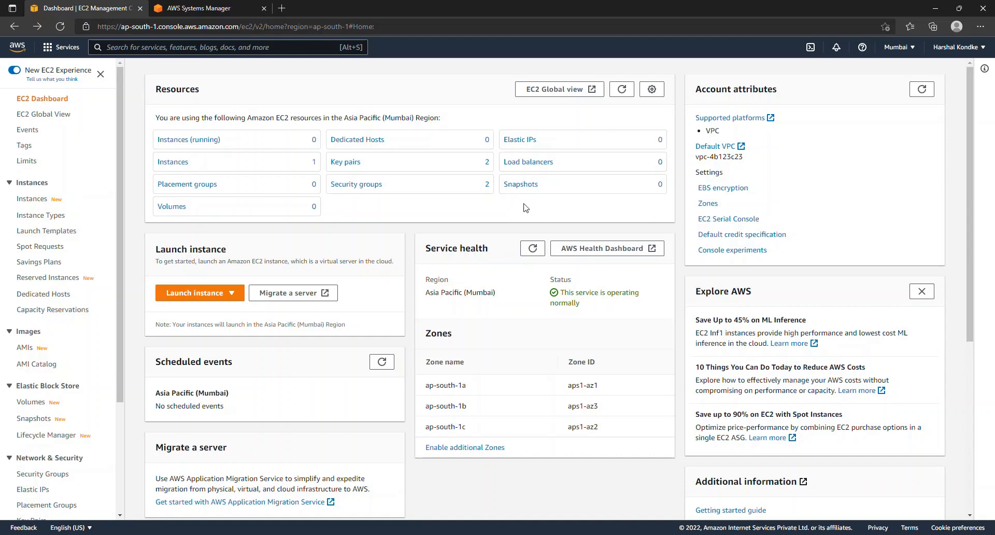
pyautogui.moveTo(682, 231)
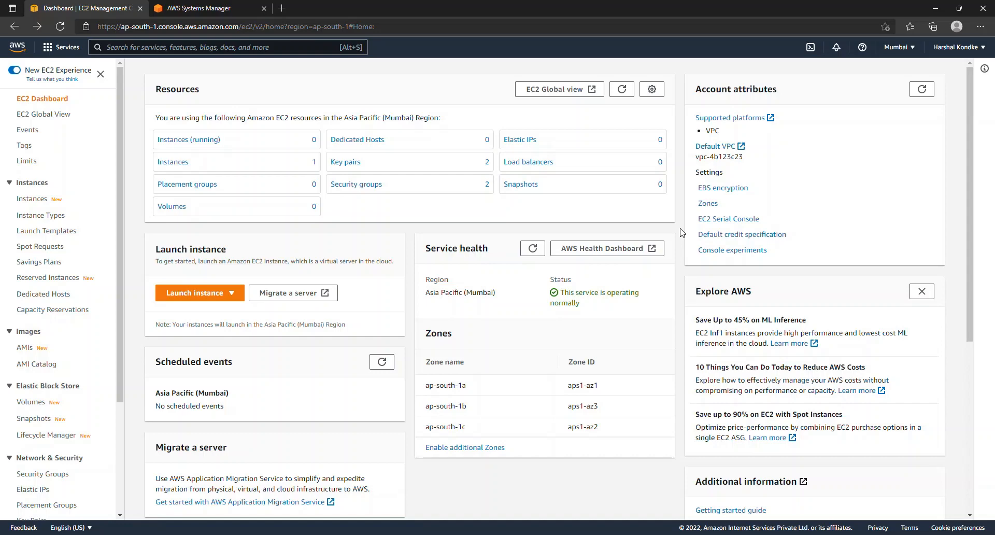
pyautogui.moveTo(348, 223)
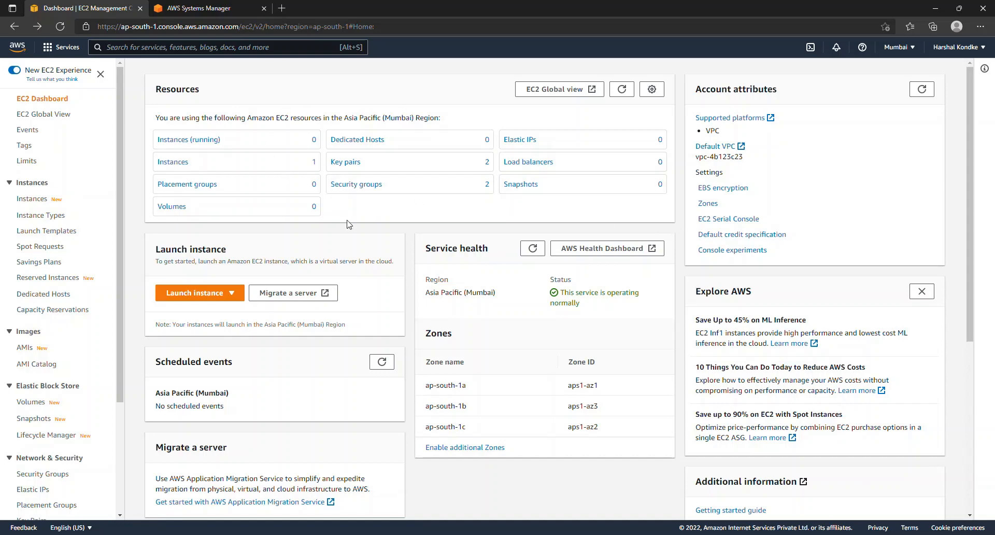
pyautogui.moveTo(357, 216)
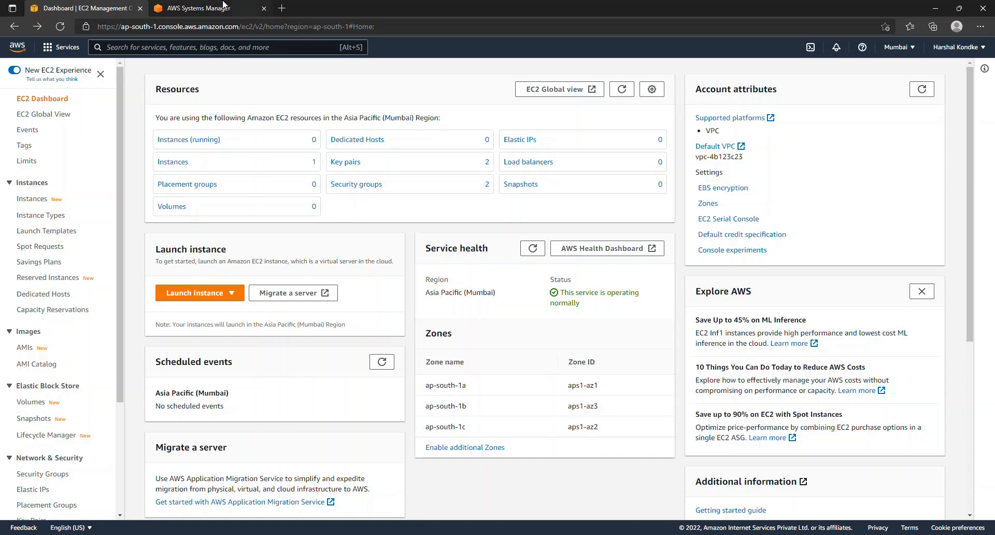
# Switch to the Systems Manager home page and highlight the Operational Insight heading
pyautogui.click(203, 7)
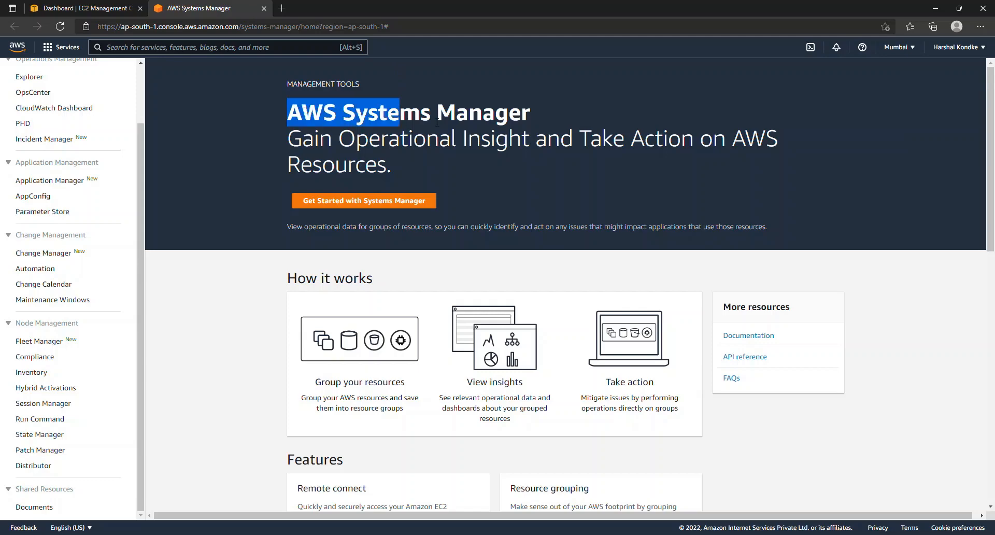
pyautogui.moveTo(400, 112); pyautogui.dragTo(531, 112)
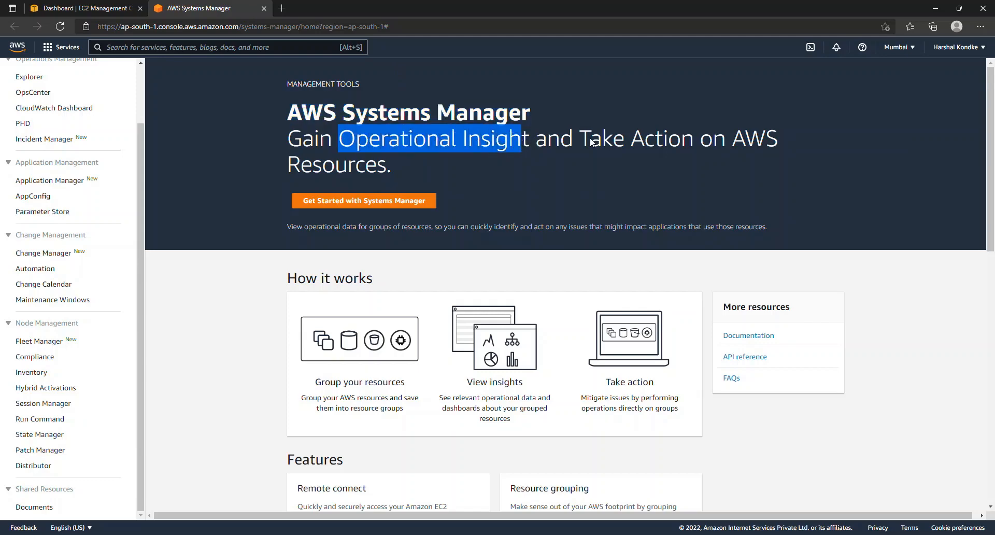
pyautogui.moveTo(582, 140)
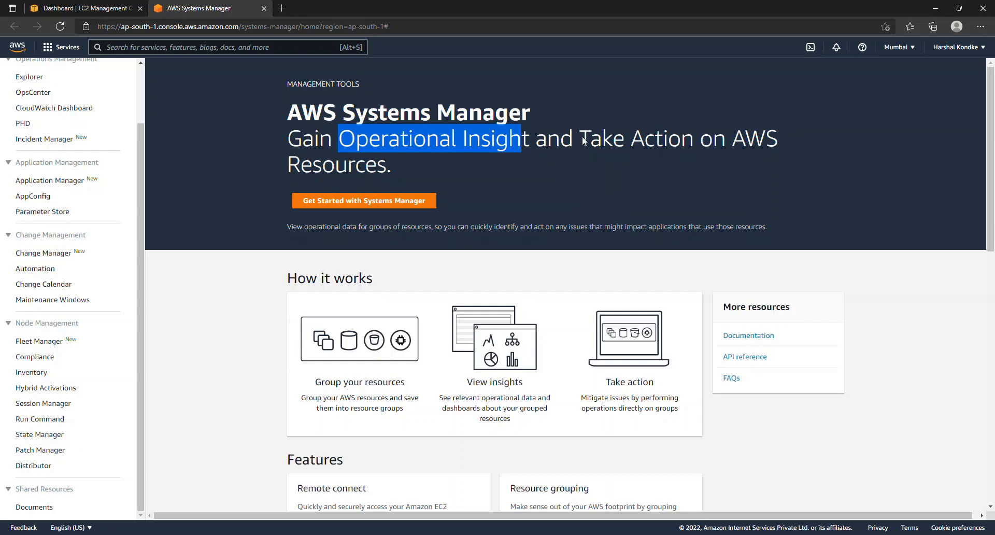
pyautogui.click(891, 276)
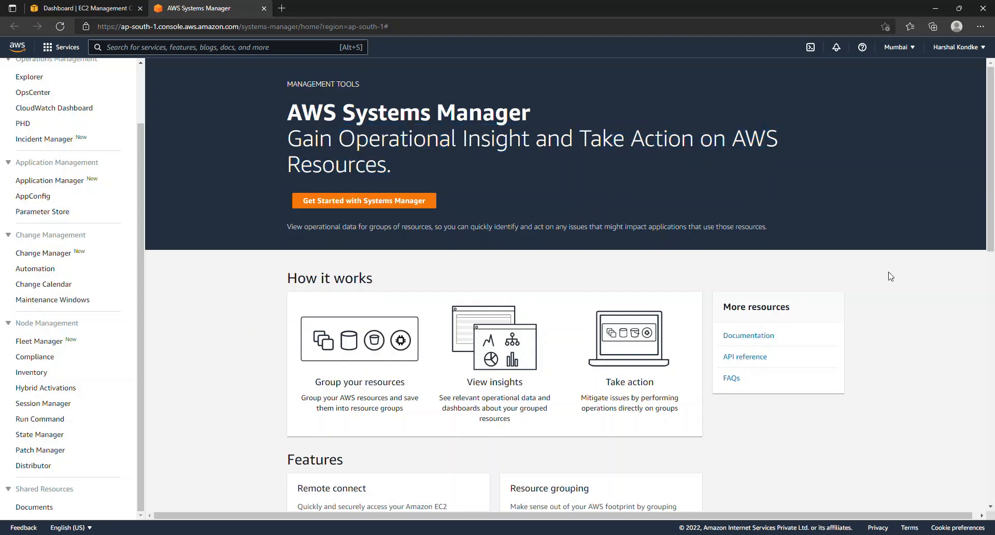
pyautogui.moveTo(111, 282)
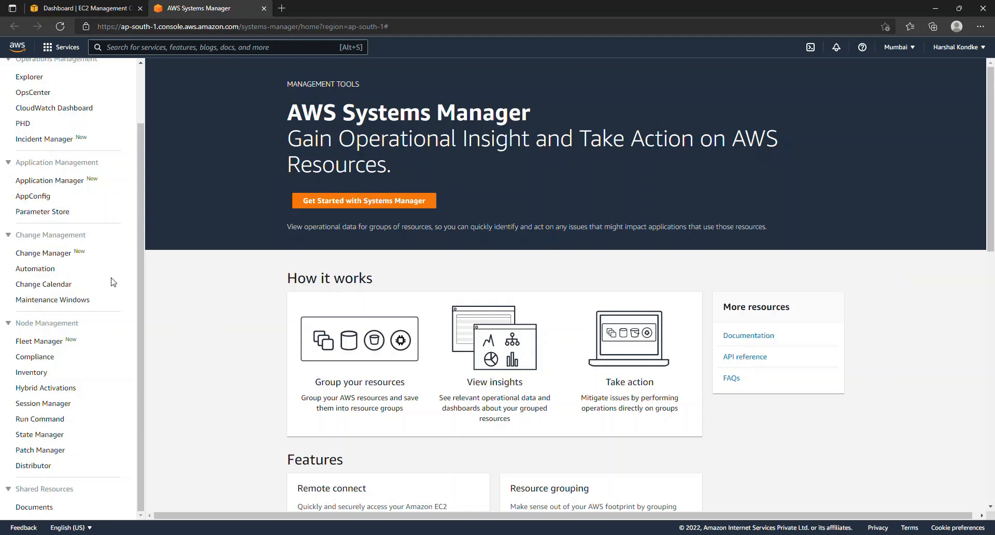
pyautogui.moveTo(91, 402)
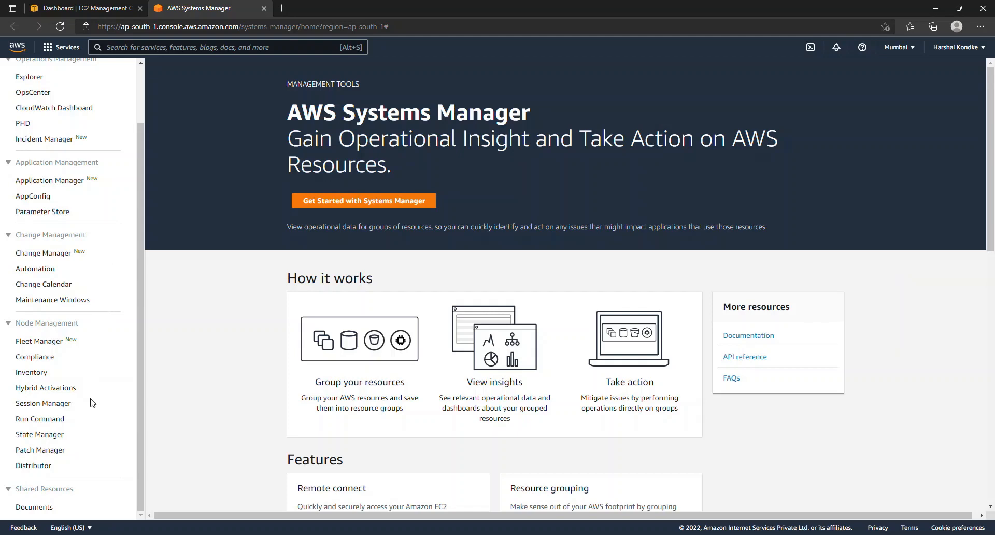
pyautogui.moveTo(97, 354)
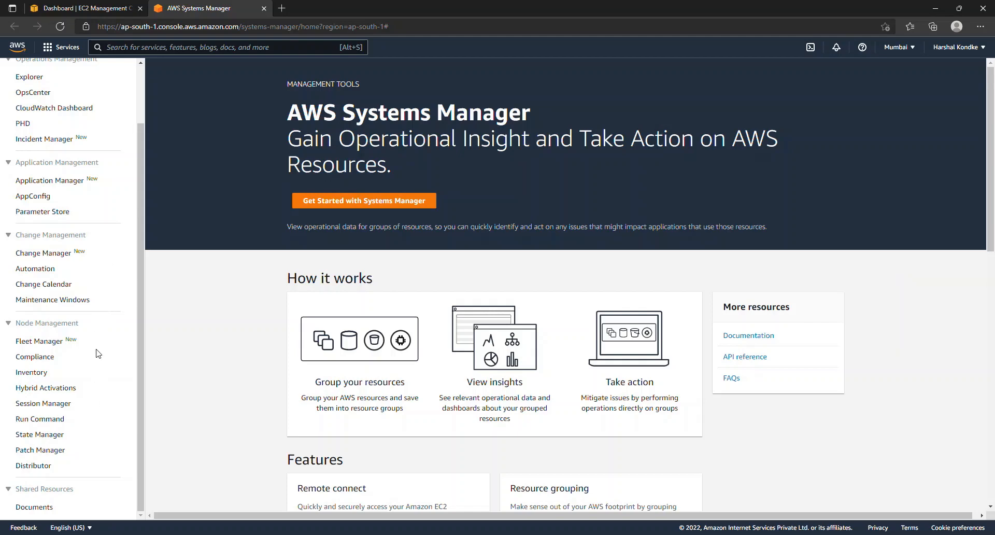
pyautogui.moveTo(109, 392)
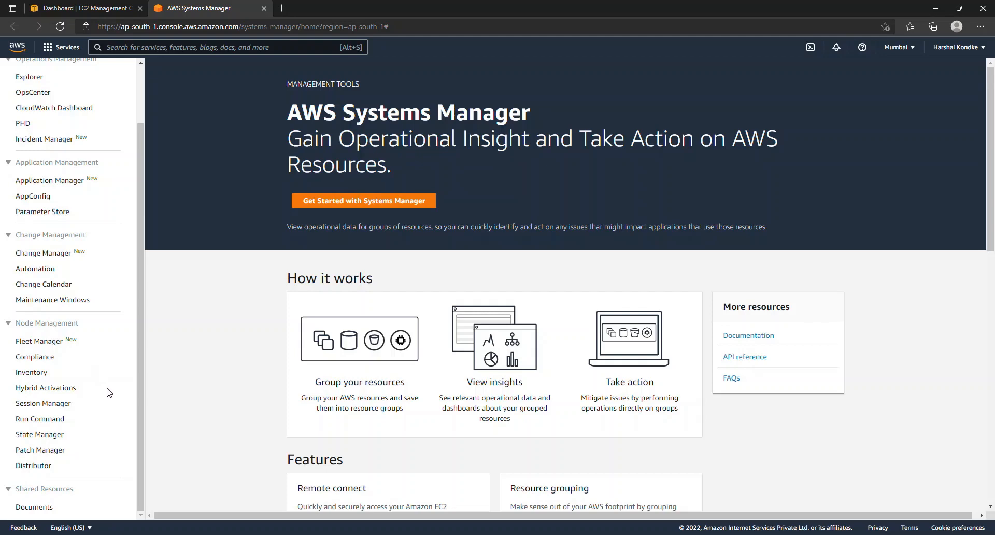
pyautogui.moveTo(106, 366)
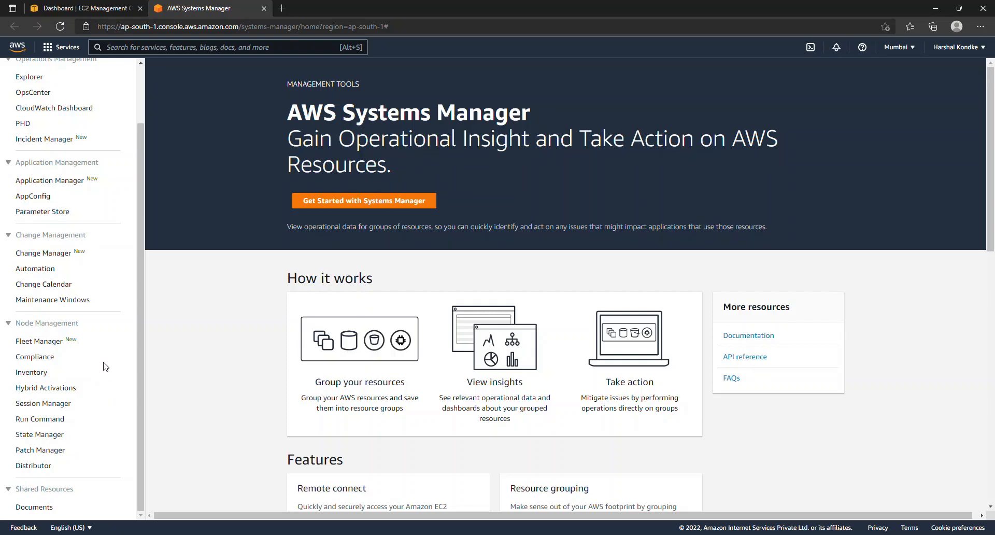
pyautogui.moveTo(199, 350)
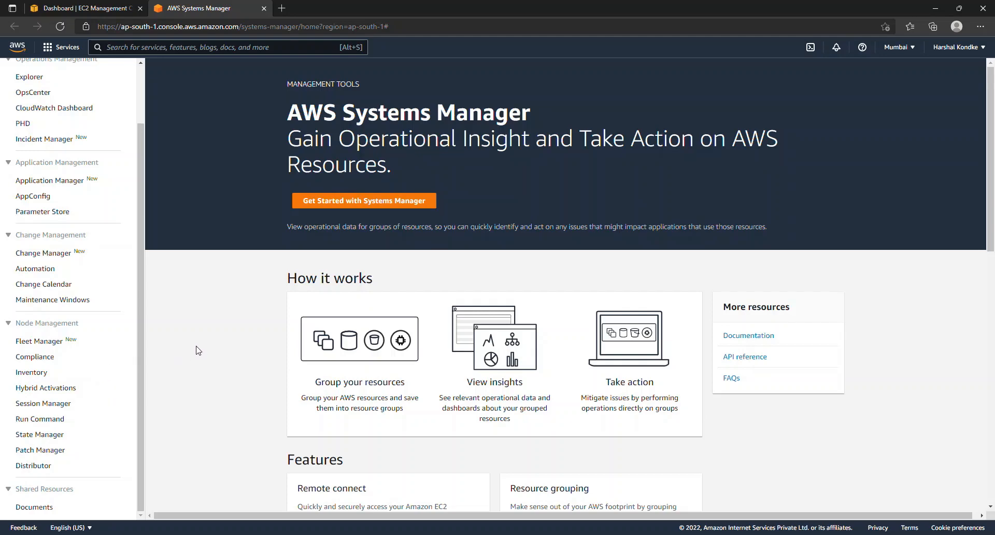
pyautogui.moveTo(199, 276)
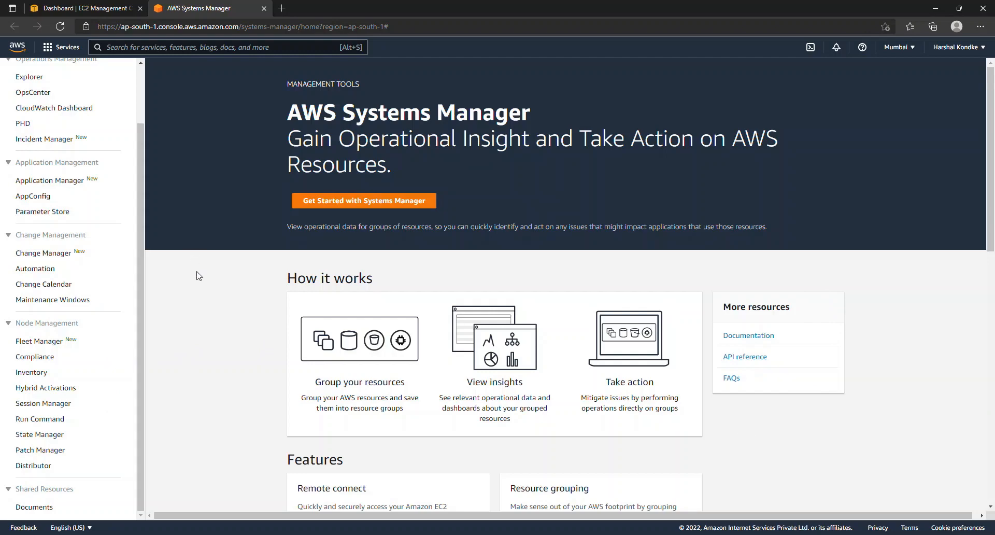
pyautogui.moveTo(191, 280)
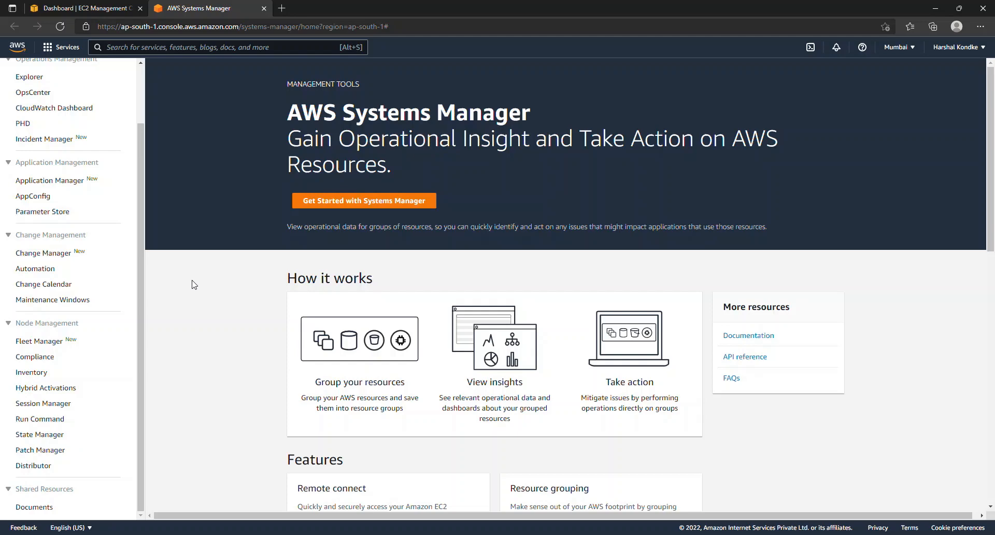
pyautogui.moveTo(188, 308)
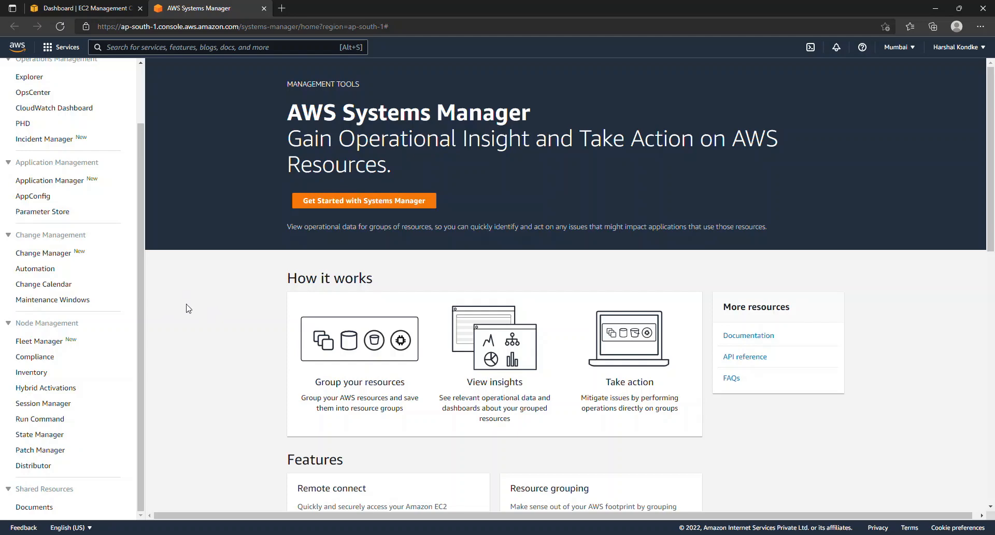
pyautogui.moveTo(53, 423)
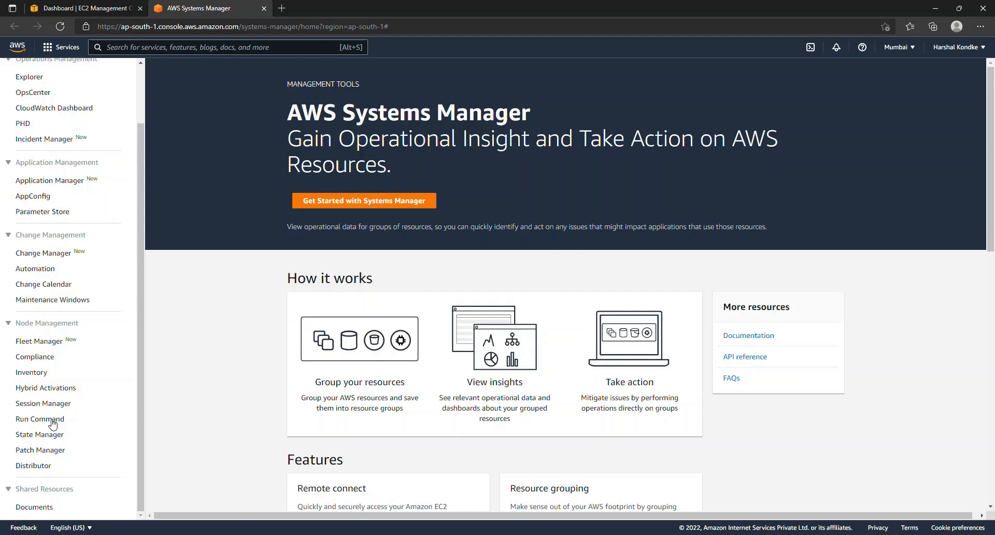
pyautogui.moveTo(55, 423)
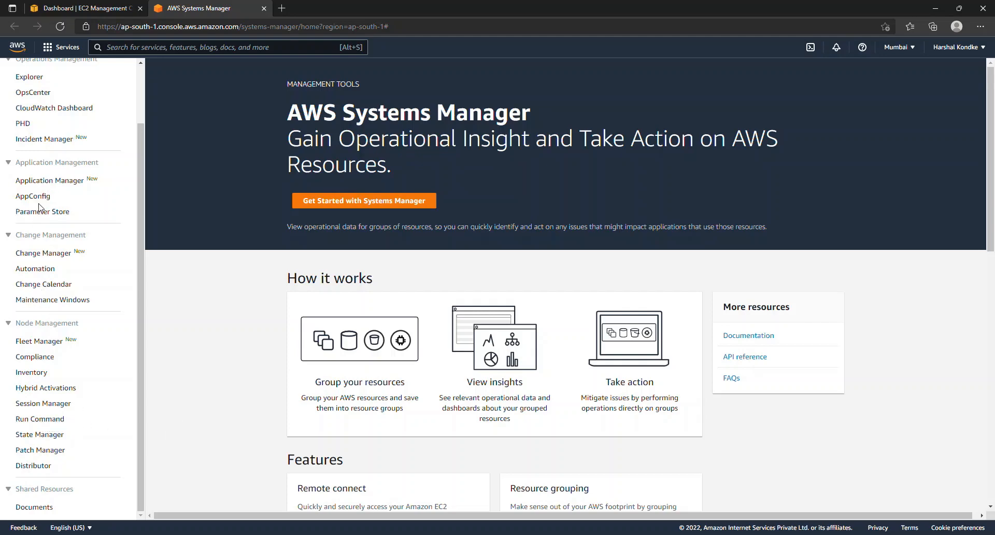
pyautogui.moveTo(117, 334)
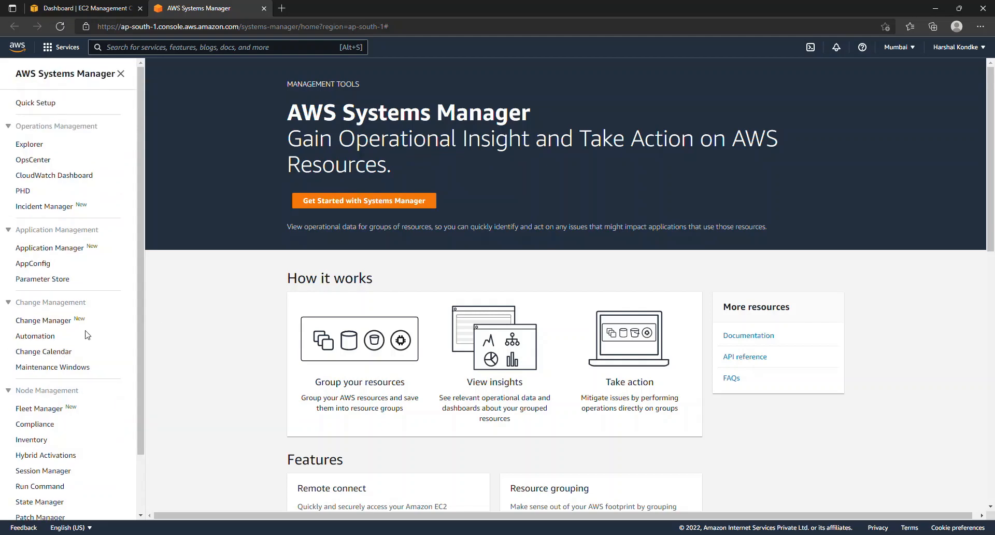
pyautogui.moveTo(162, 398)
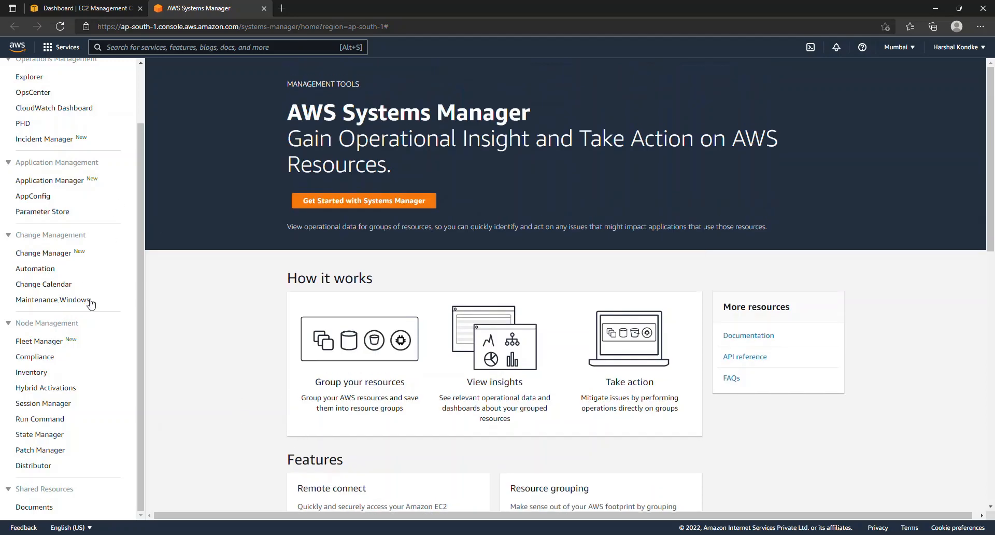
# Start the EC2 launch wizard and scroll the AMI list toward Ubuntu Server 20.04 LTS
pyautogui.click(83, 7)
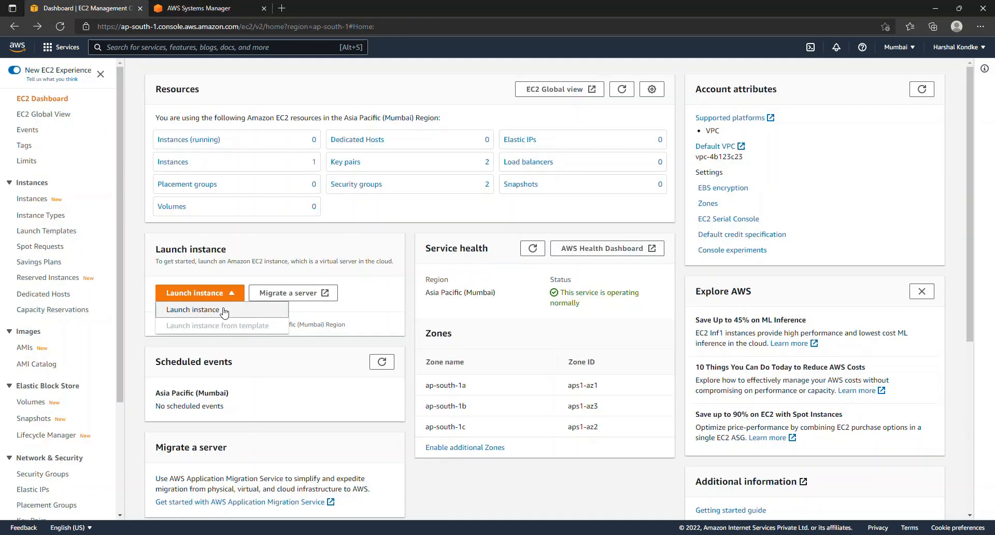
pyautogui.click(193, 310)
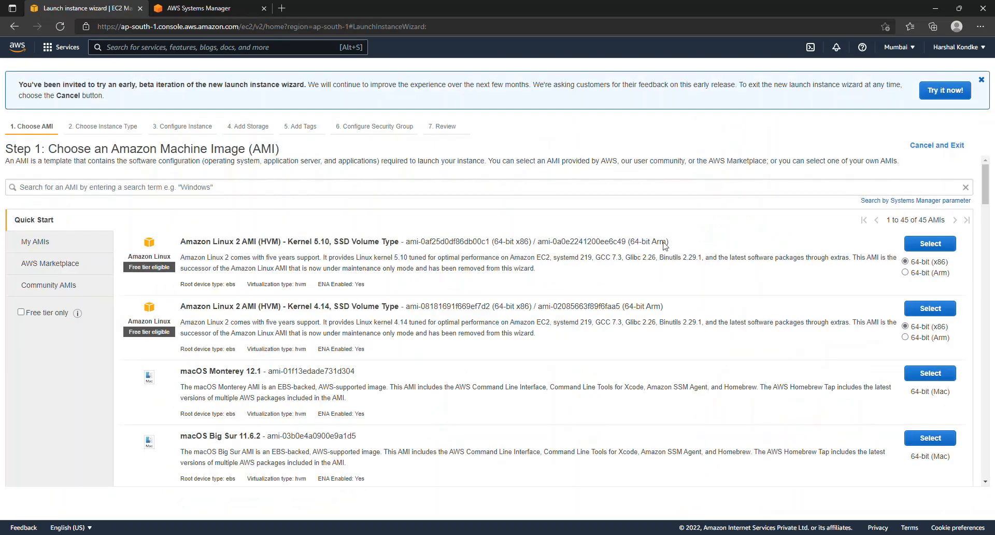
pyautogui.moveTo(176, 246)
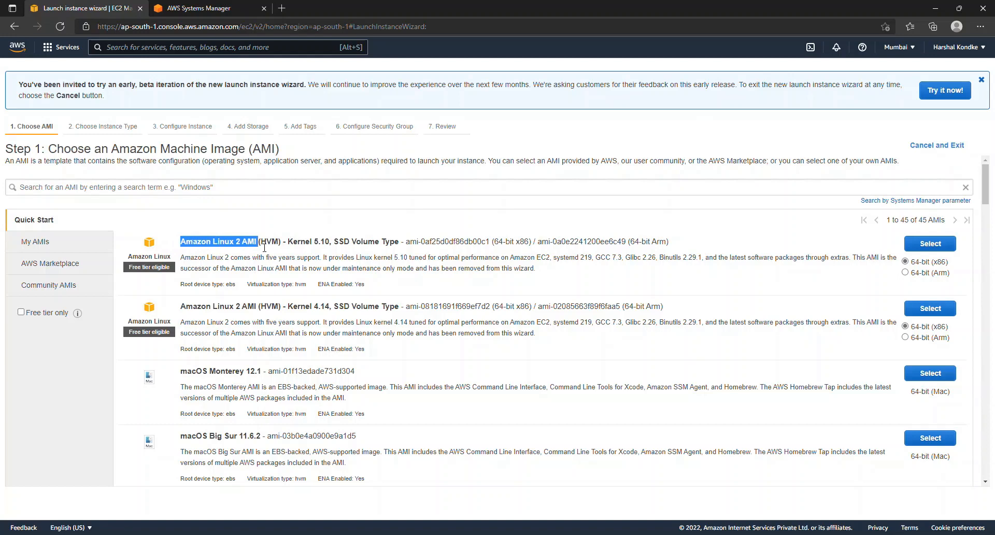
pyautogui.moveTo(254, 241); pyautogui.dragTo(400, 242)
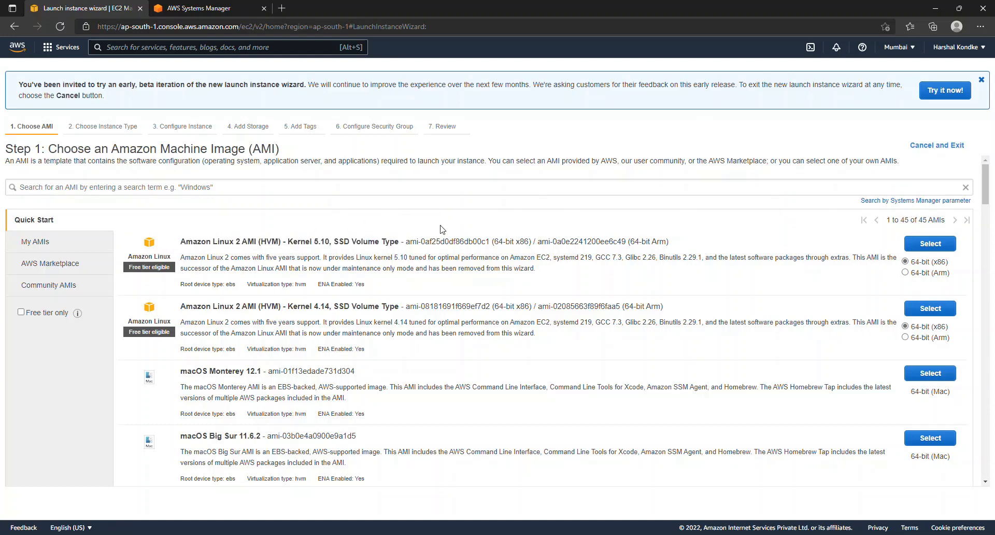
pyautogui.scroll(-3)
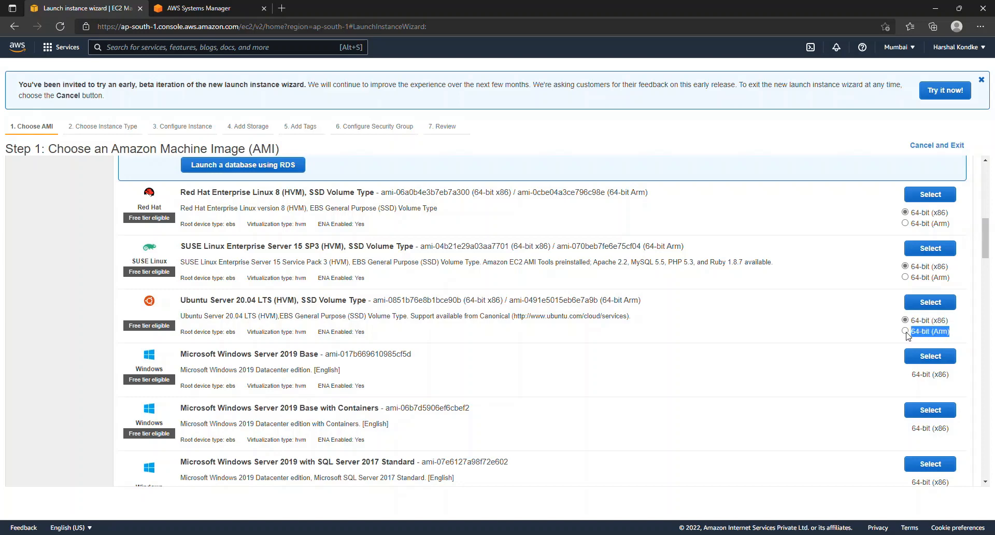
# Select the Ubuntu Server 20.04 image, choose t4g.medium and continue to instance details
pyautogui.click(929, 302)
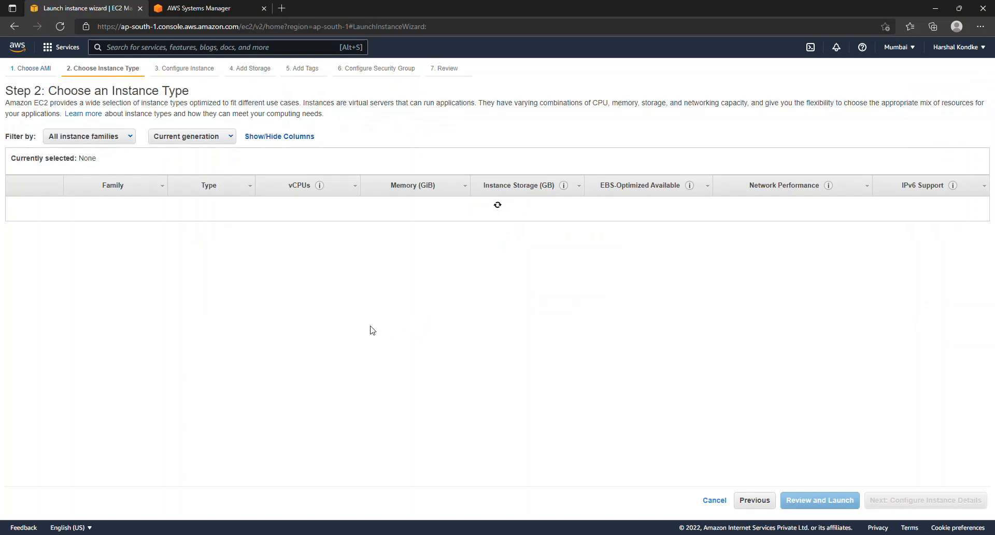
pyautogui.click(15, 206)
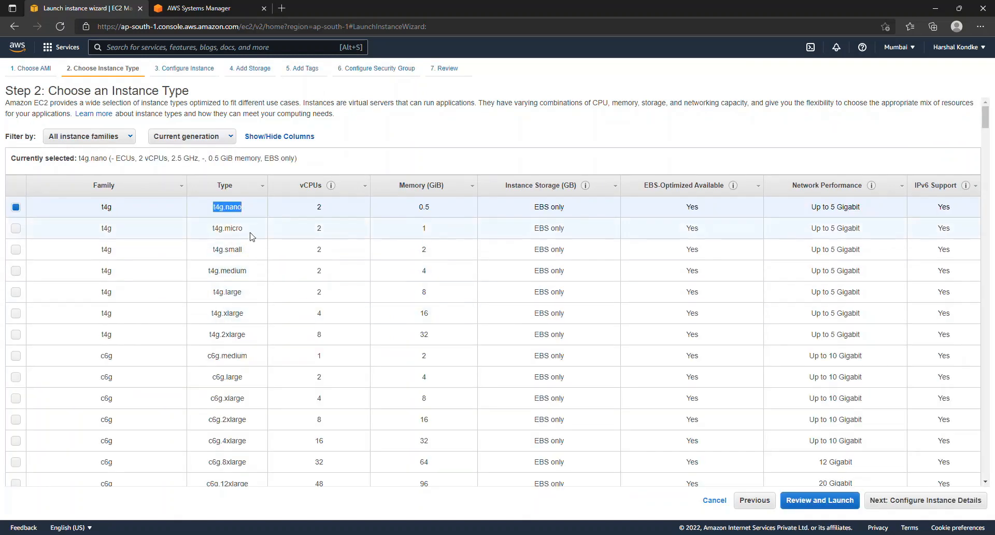
pyautogui.doubleClick(227, 270)
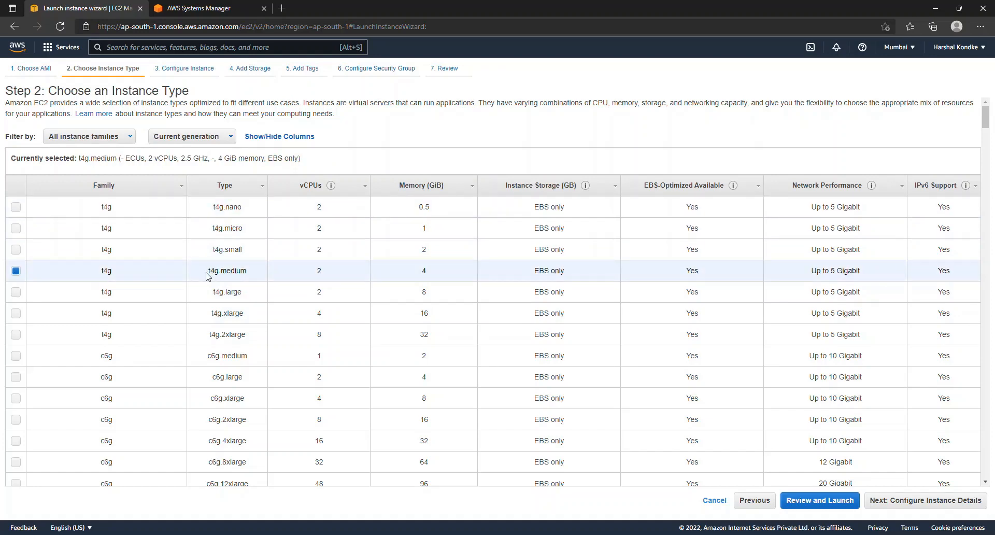
pyautogui.doubleClick(212, 270)
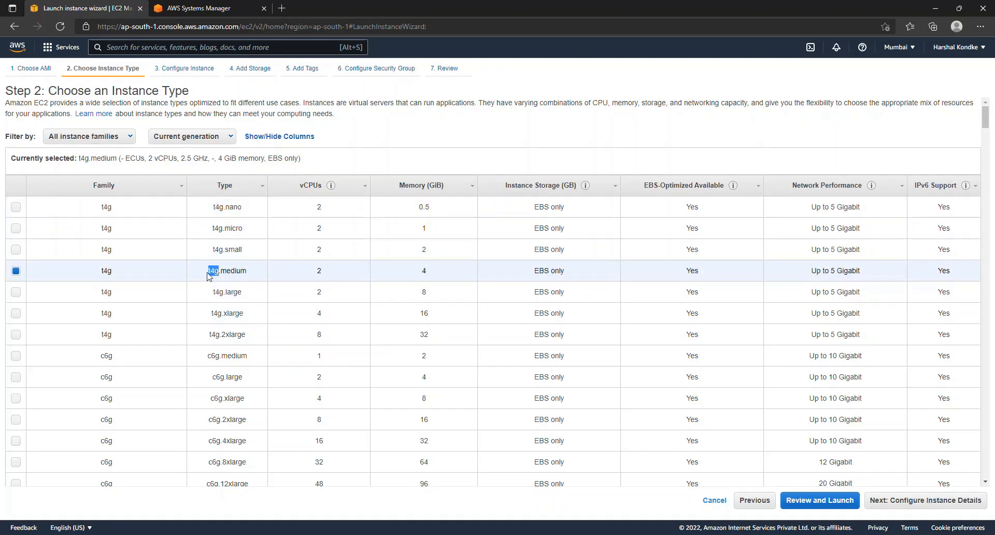
pyautogui.moveTo(224, 280)
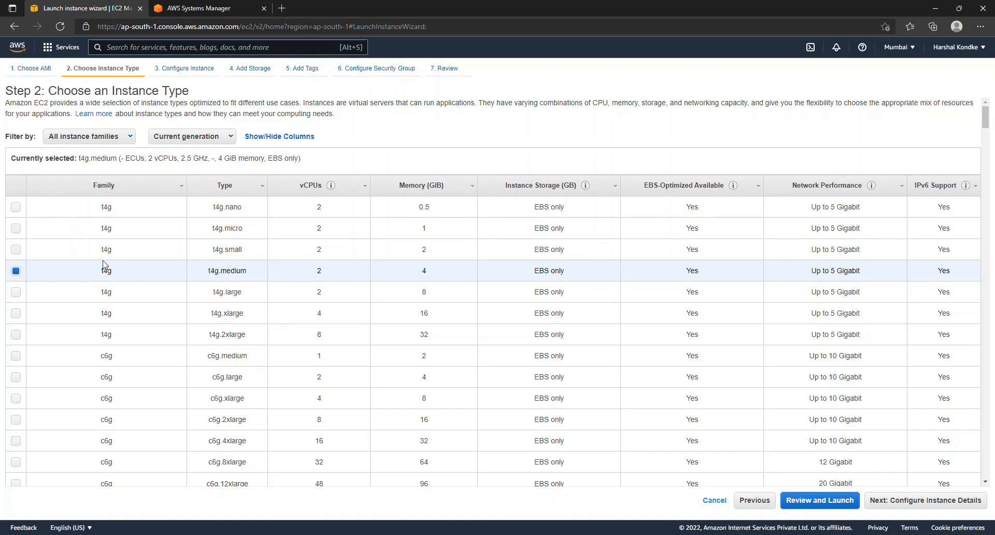
pyautogui.doubleClick(211, 271)
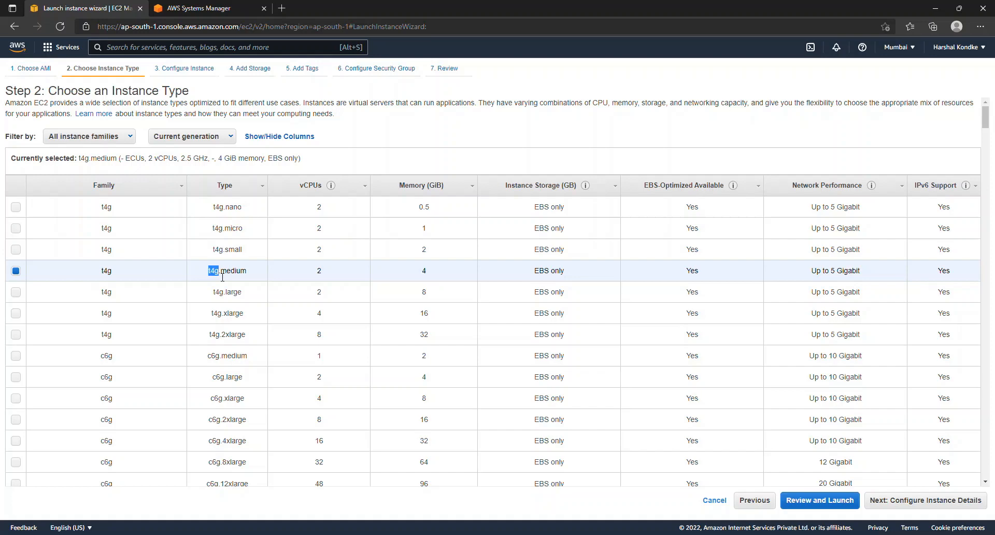
pyautogui.moveTo(147, 229)
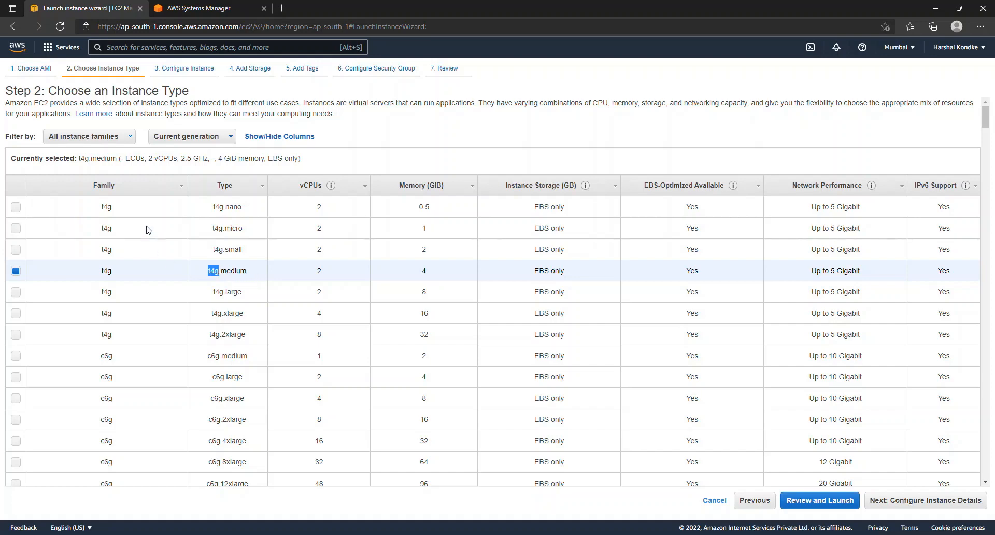
pyautogui.moveTo(245, 278)
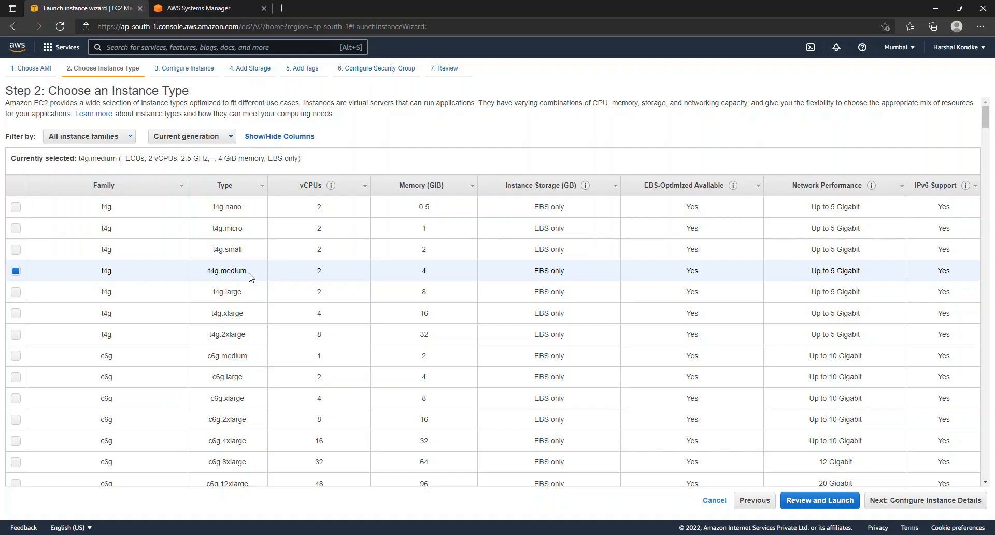
pyautogui.moveTo(915, 414)
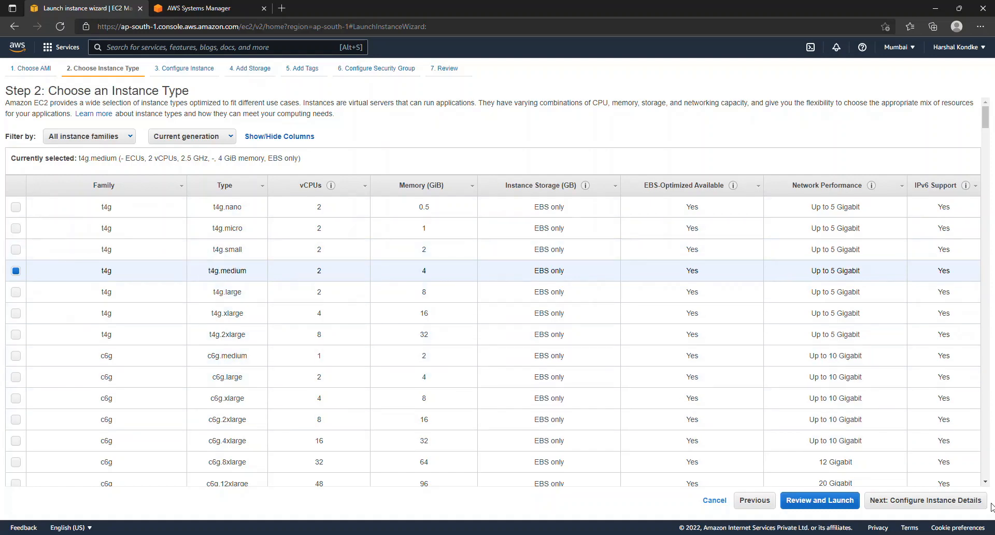
pyautogui.click(924, 499)
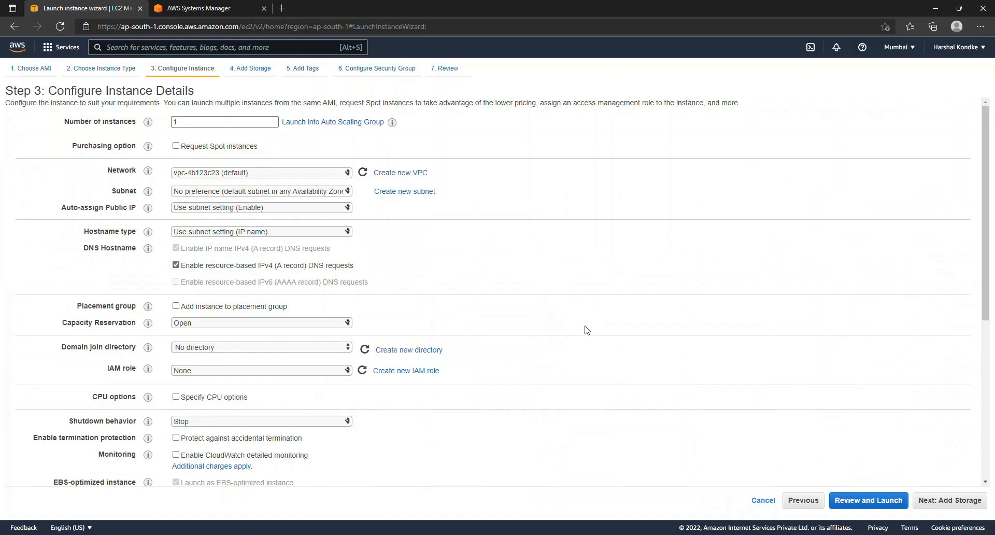
# Scroll to the IAM role field and switch to the newly opened IAM Roles tab
pyautogui.scroll(-3)
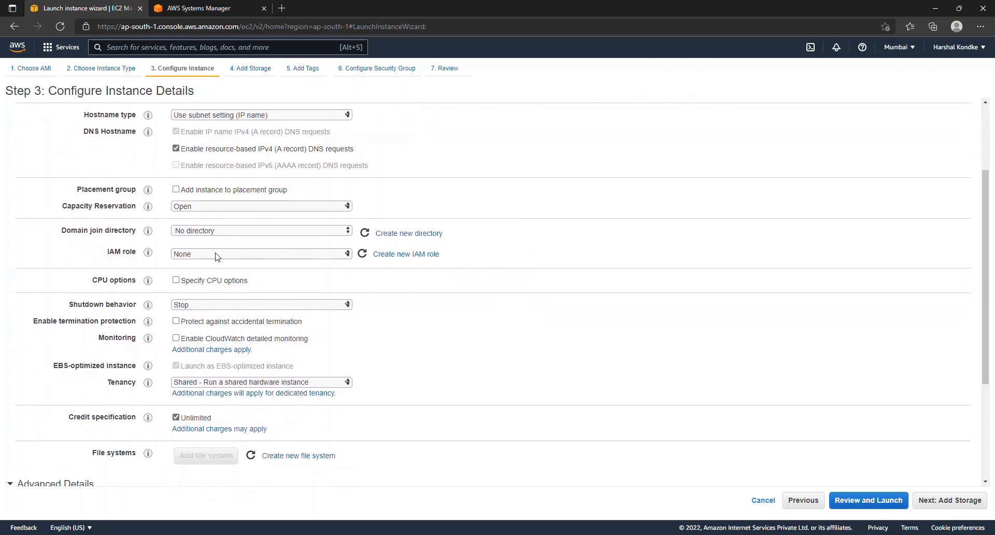
pyautogui.moveTo(240, 260)
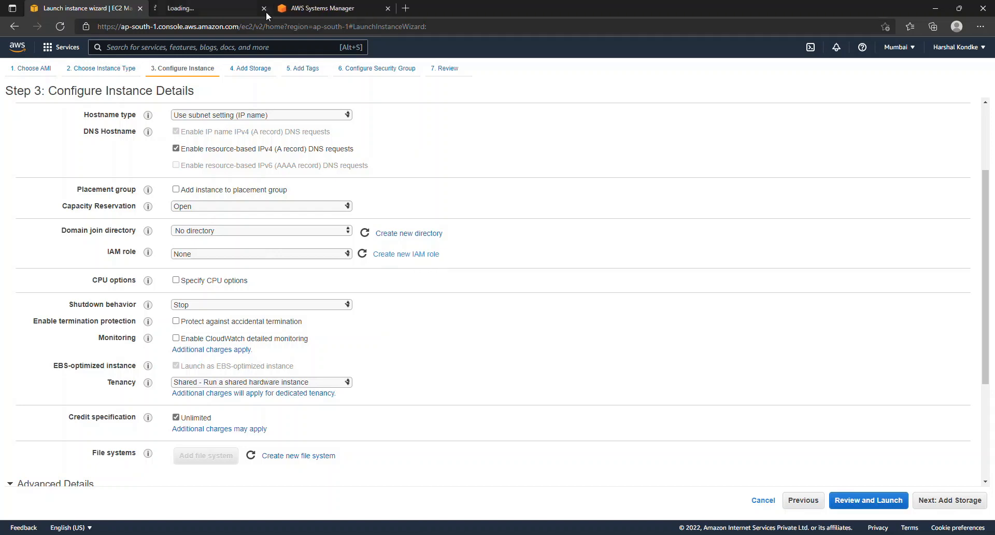
pyautogui.click(209, 7)
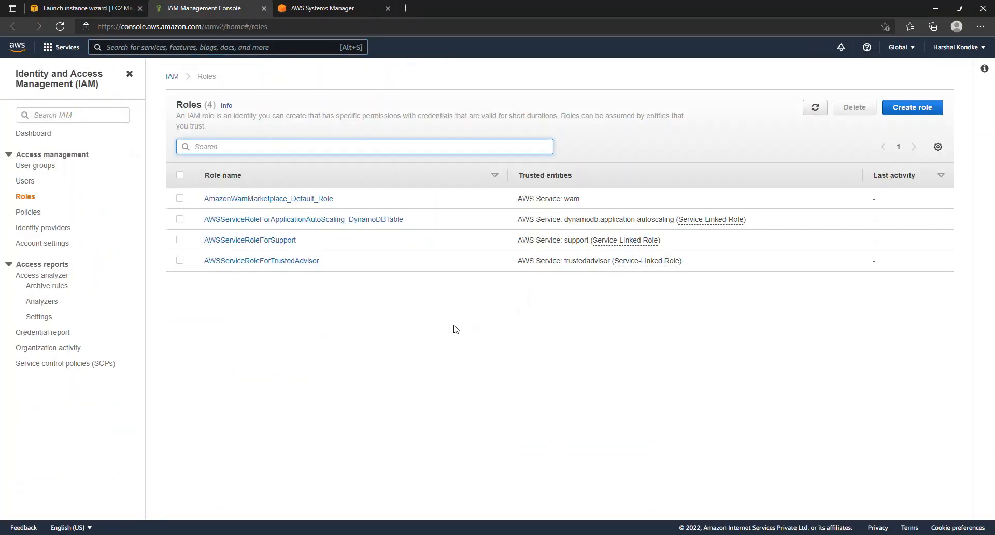
# Create a new role for EC2 and attach the AmazonSSMFullAccess policy
pyautogui.click(912, 107)
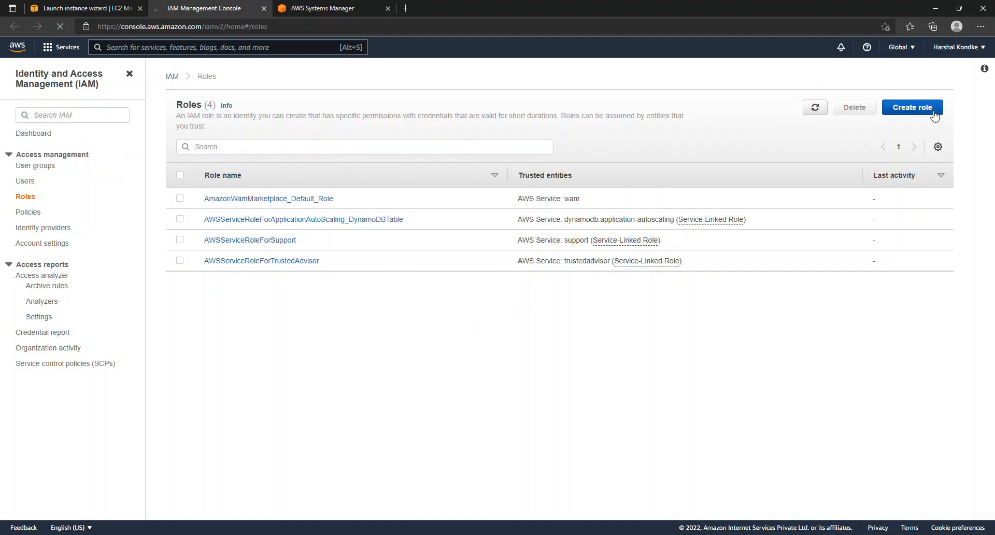
pyautogui.click(911, 107)
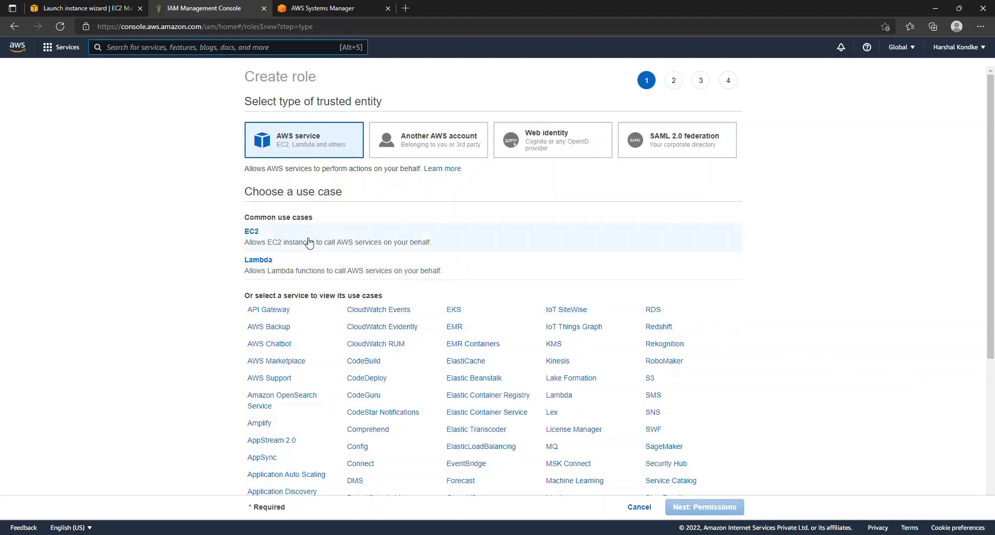
pyautogui.click(250, 231)
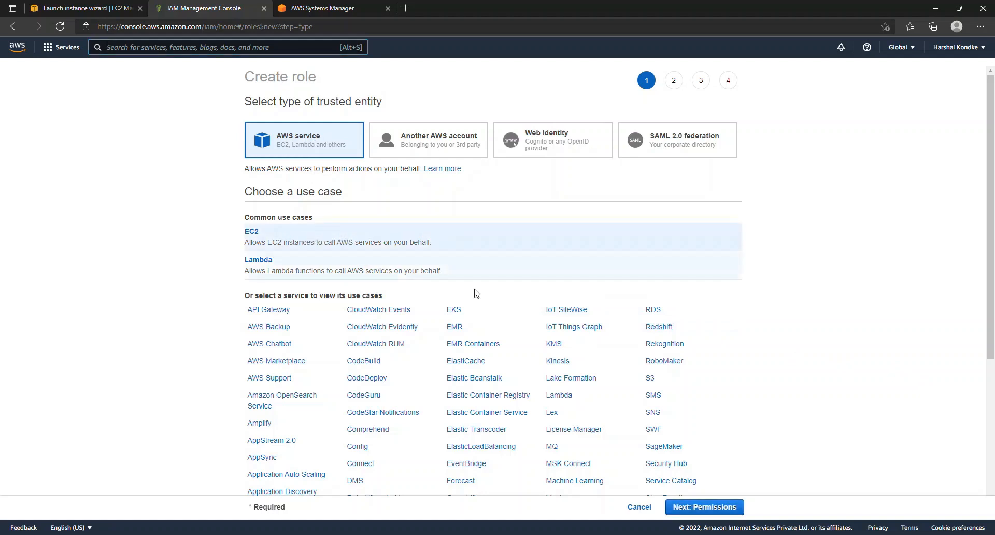
pyautogui.click(703, 507)
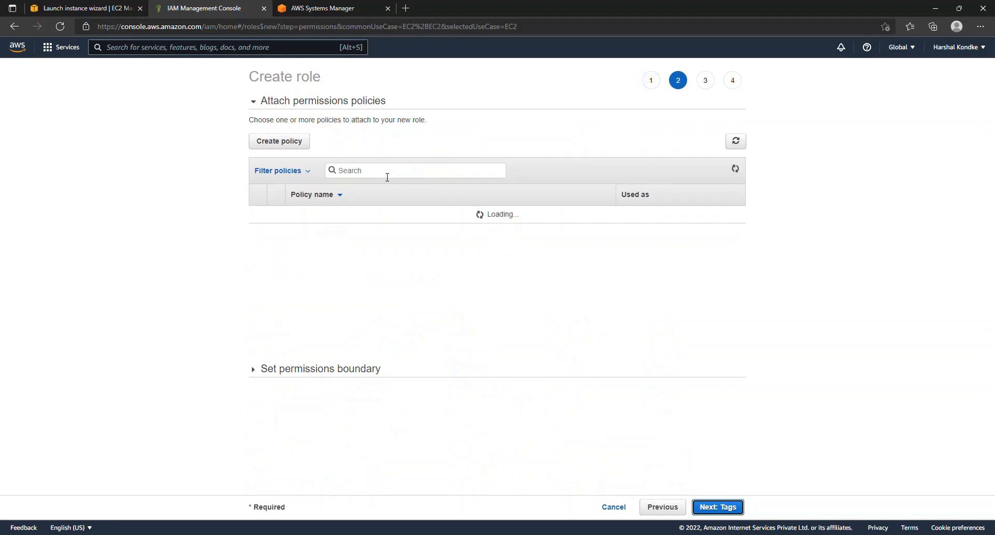
pyautogui.write('ssm')
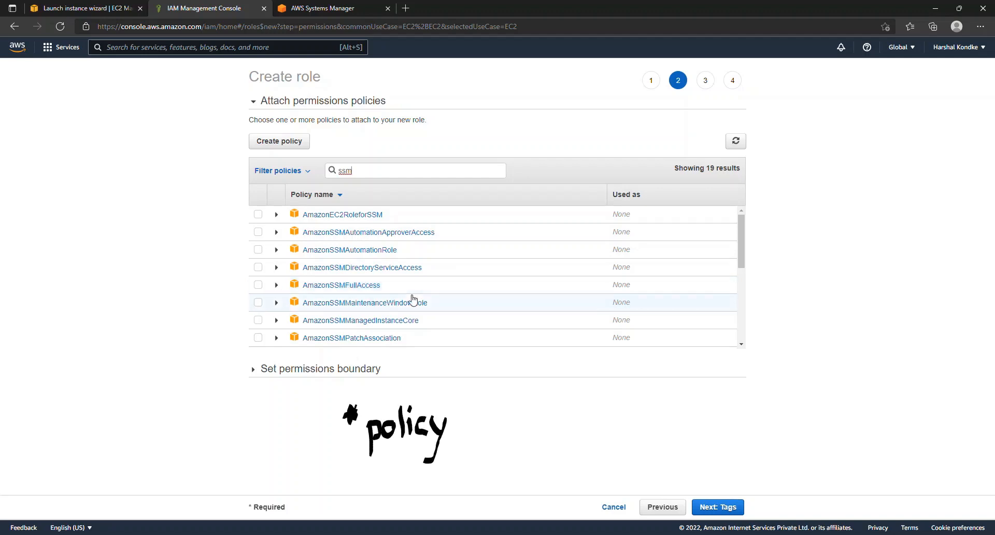
pyautogui.click(258, 284)
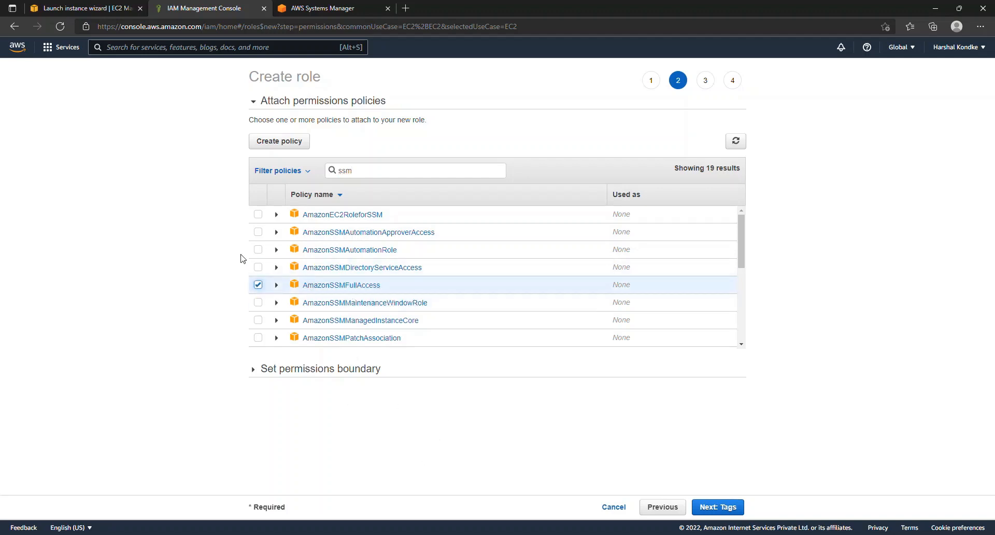
pyautogui.click(717, 507)
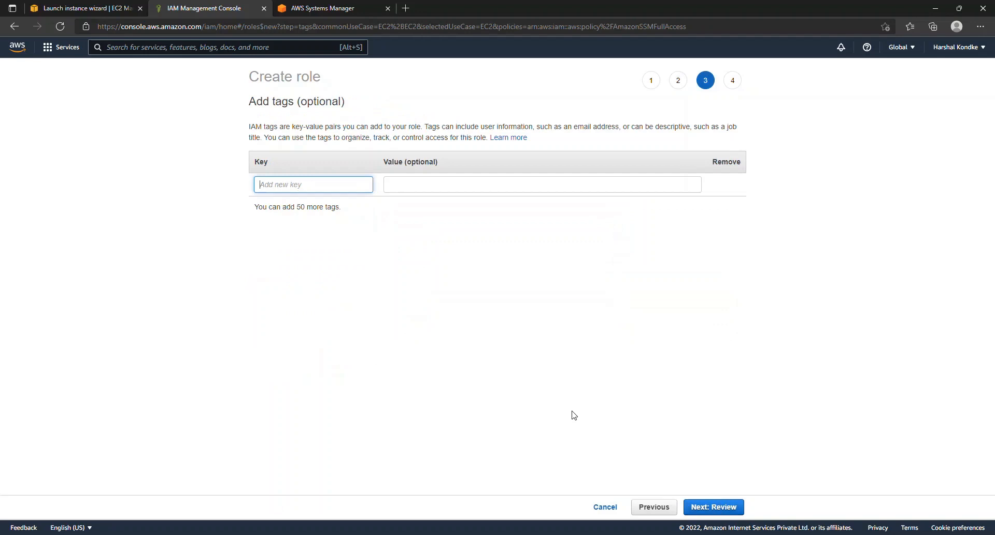
pyautogui.moveTo(763, 475)
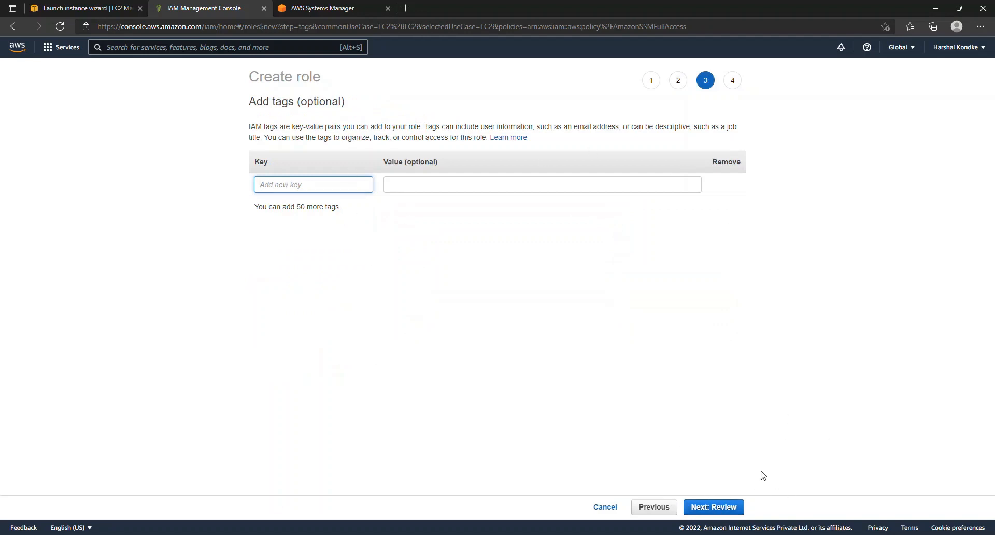
# Name the role ec2-ssm-role on the Review step and create it
pyautogui.click(713, 507)
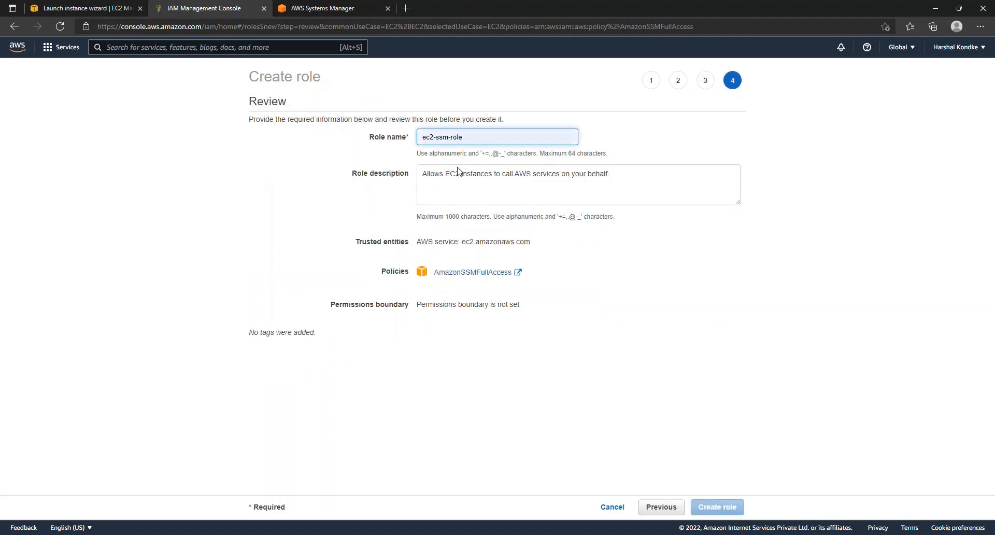
pyautogui.click(496, 137)
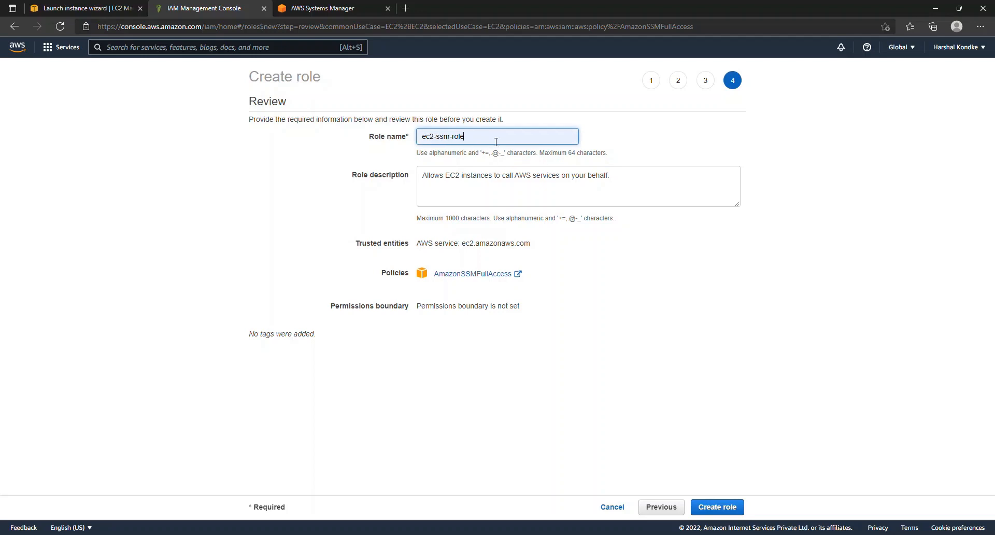
pyautogui.click(716, 505)
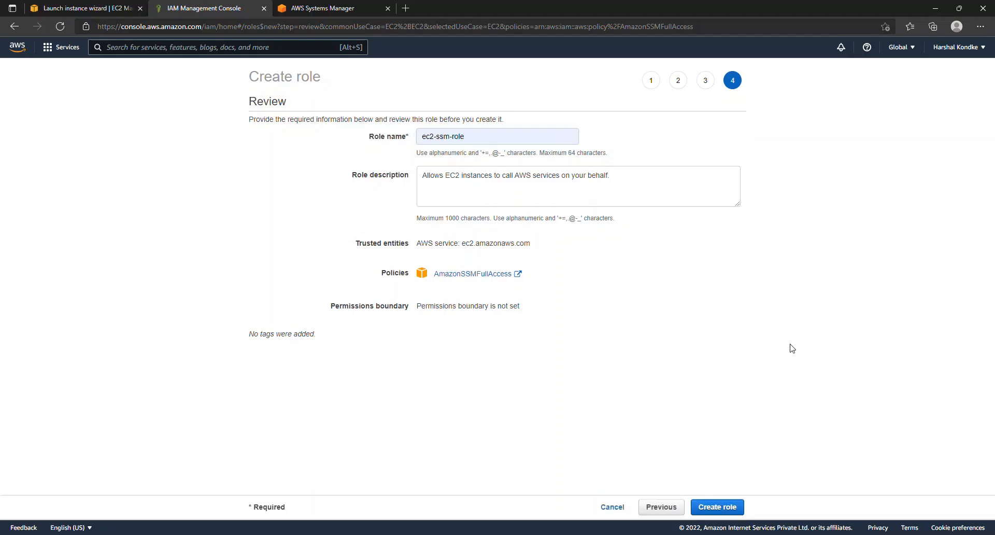
pyautogui.click(716, 505)
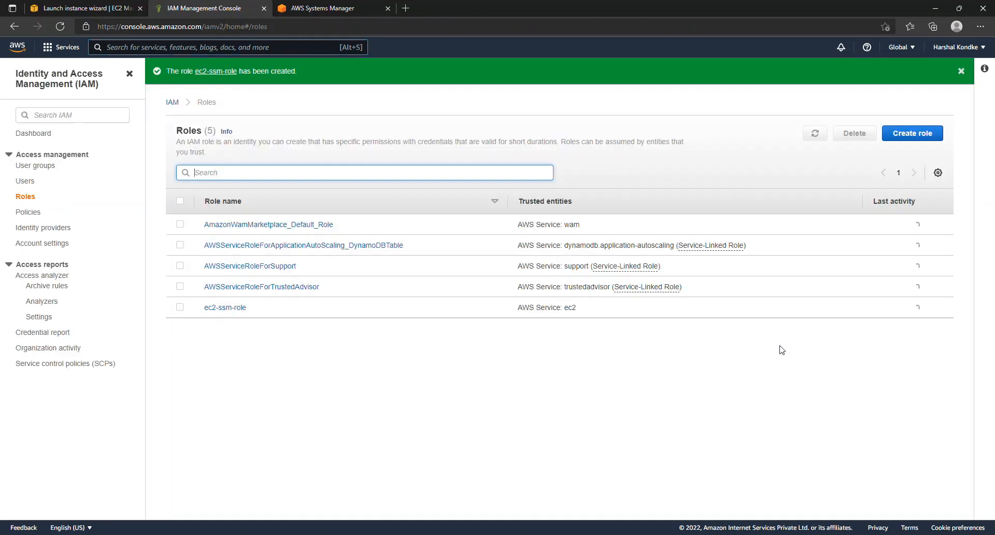
# Return to the launch wizard, refresh the IAM roles and assign ec2-ssm-role to the instance
pyautogui.click(83, 8)
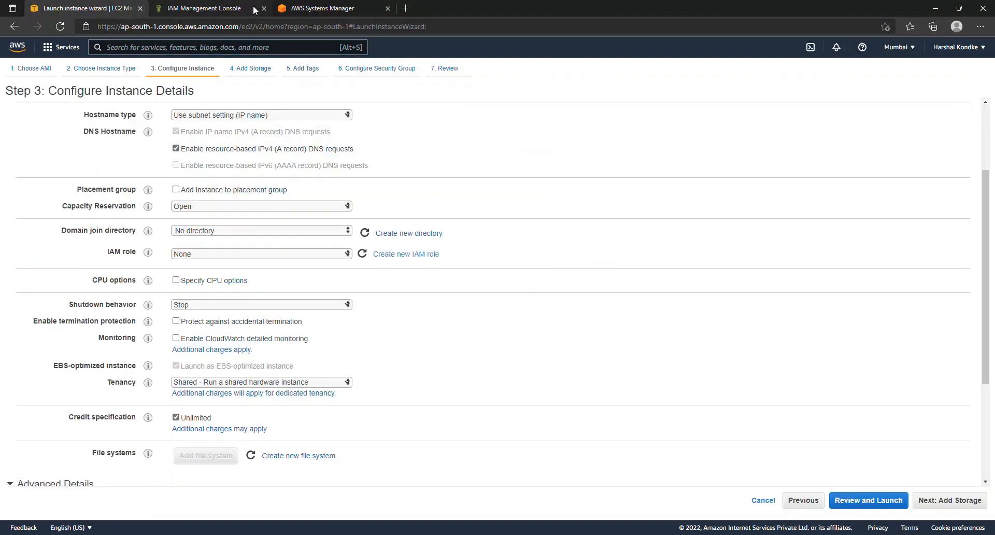
pyautogui.click(262, 8)
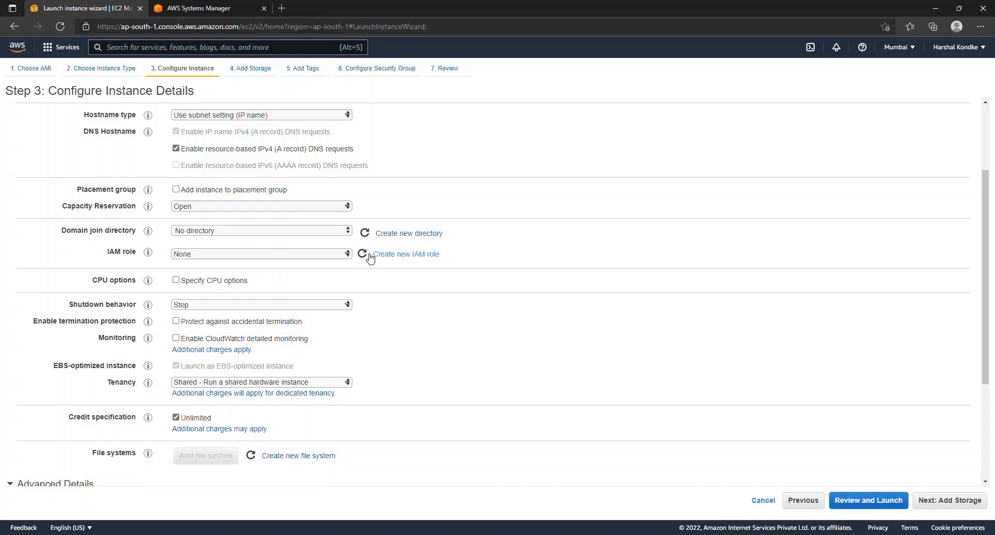
pyautogui.click(260, 253)
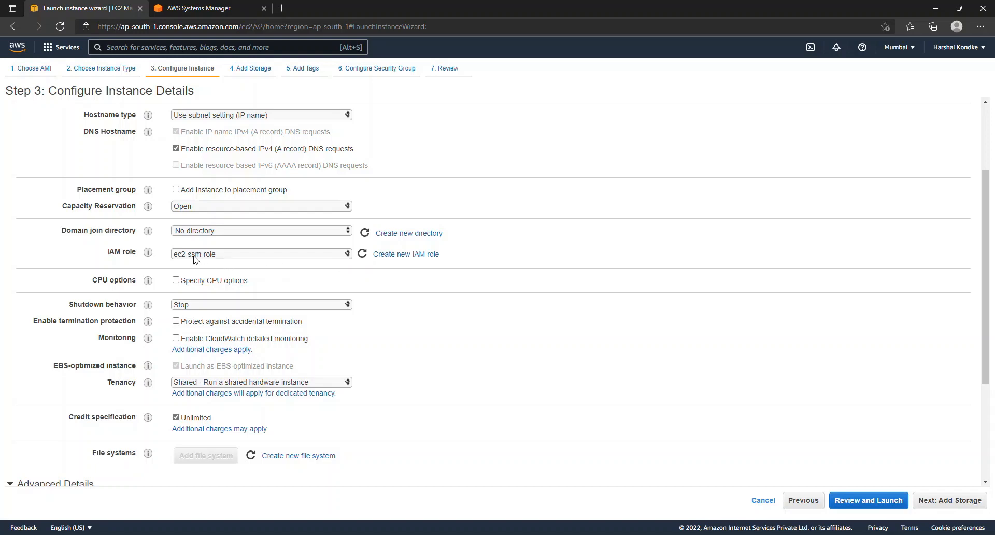
pyautogui.scroll(-3)
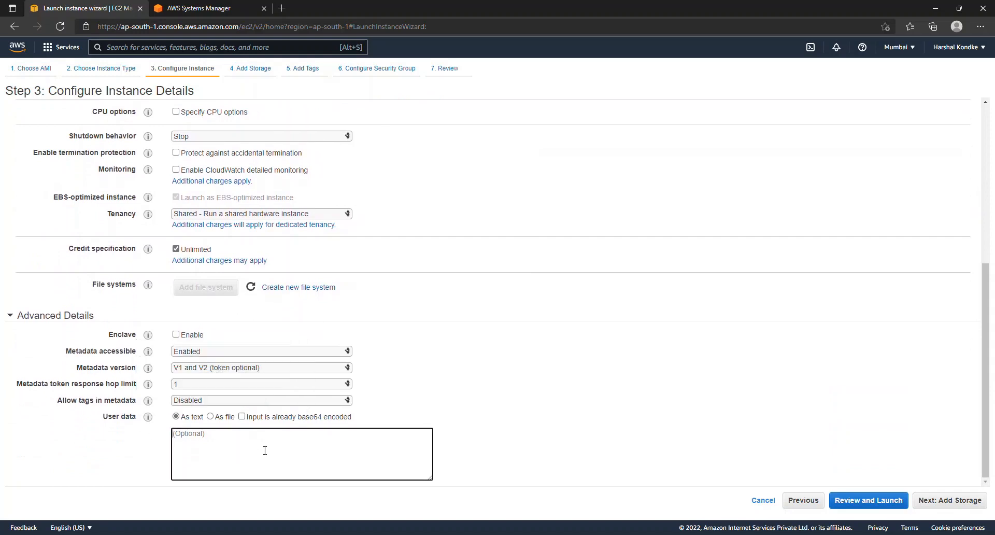
# Enter the SSM agent install script (cd /tmp/ssm, wget the debian amazon-ssm-agent package) as user data and continue to storage
pyautogui.write('cd /tmp/ssm')
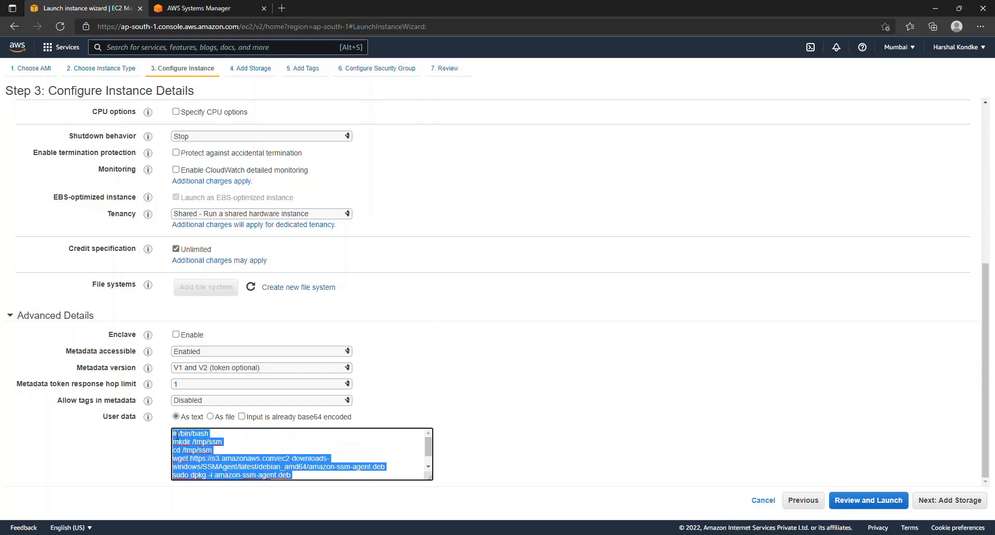
pyautogui.click(286, 454)
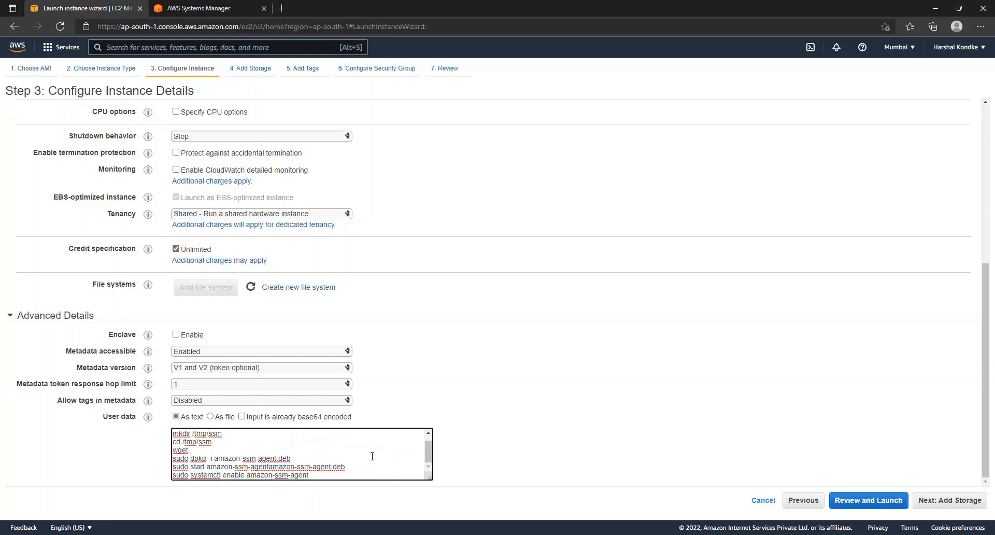
pyautogui.write('https://s3.amazonaws.com/ec2-downloads-windows/SSMAgent/latest/debian_amd64/amazon-ssm-agent.deb')
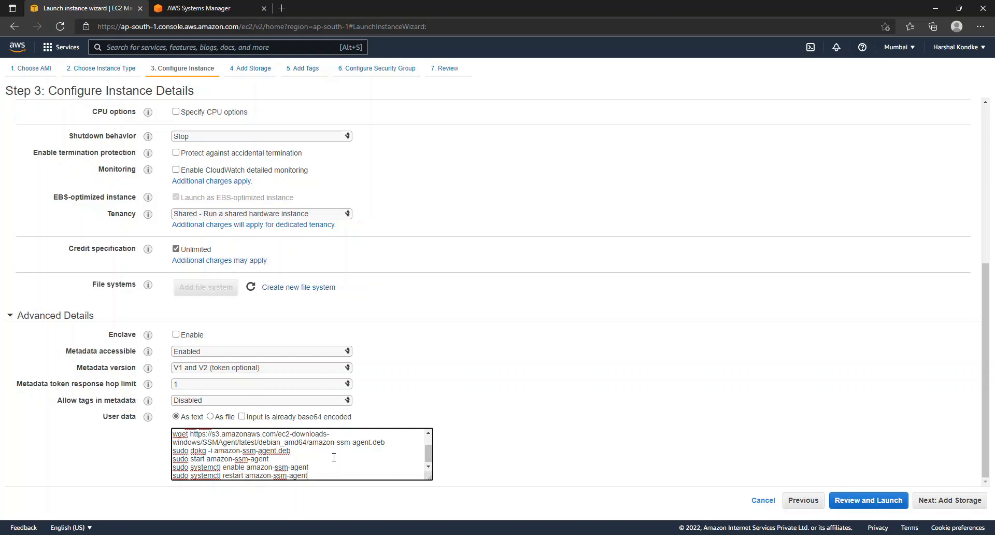
pyautogui.moveTo(289, 459)
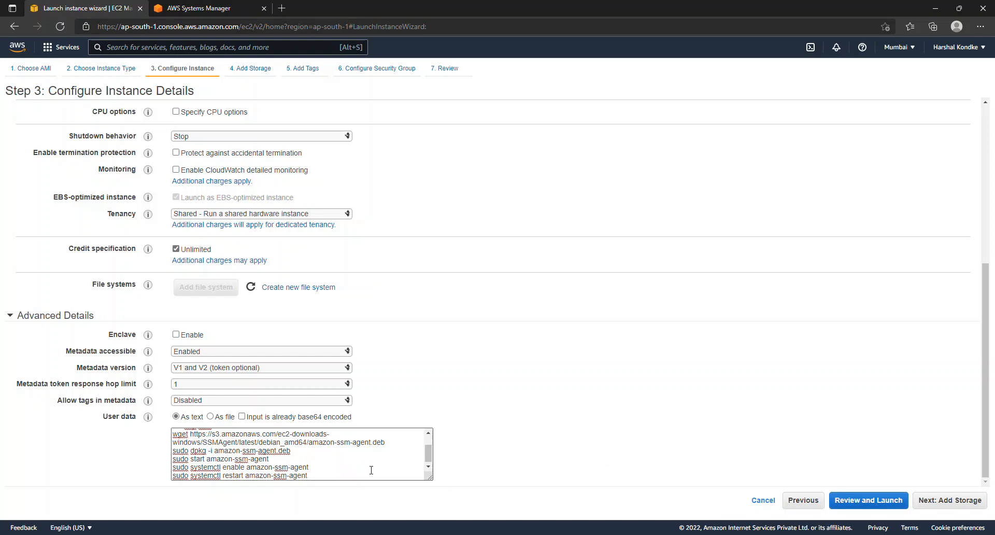
pyautogui.click(950, 499)
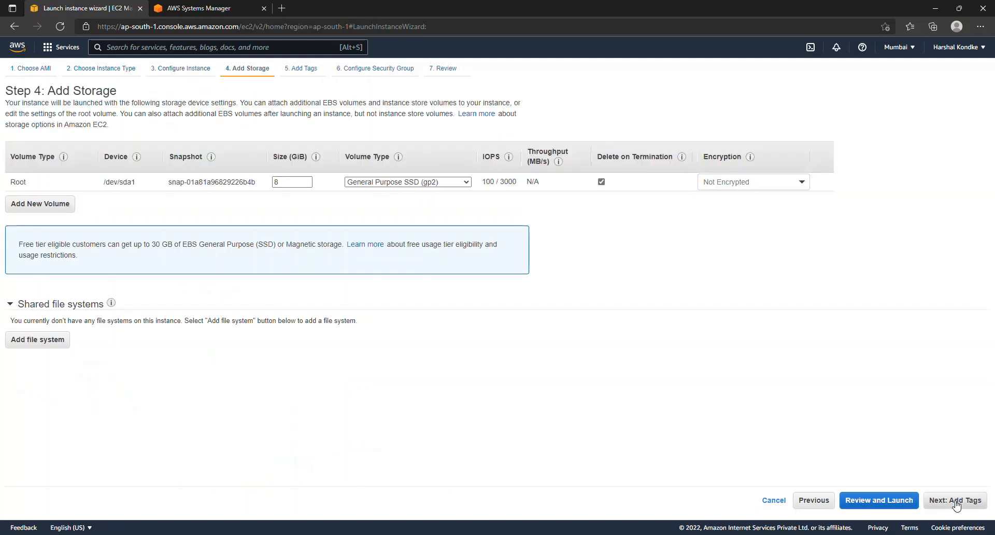
pyautogui.moveTo(912, 488)
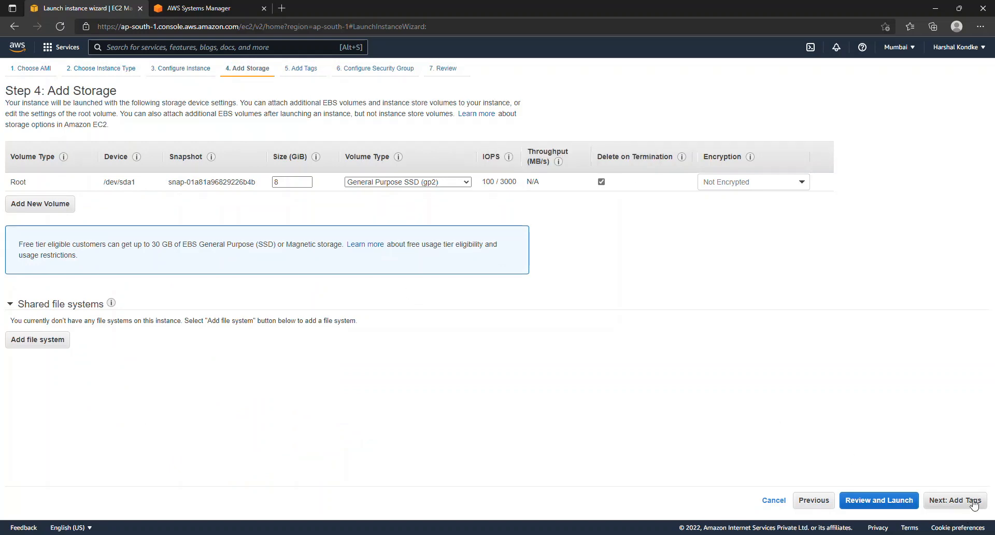
# Advance through the storage, tags and security group steps to Review and Launch
pyautogui.click(954, 499)
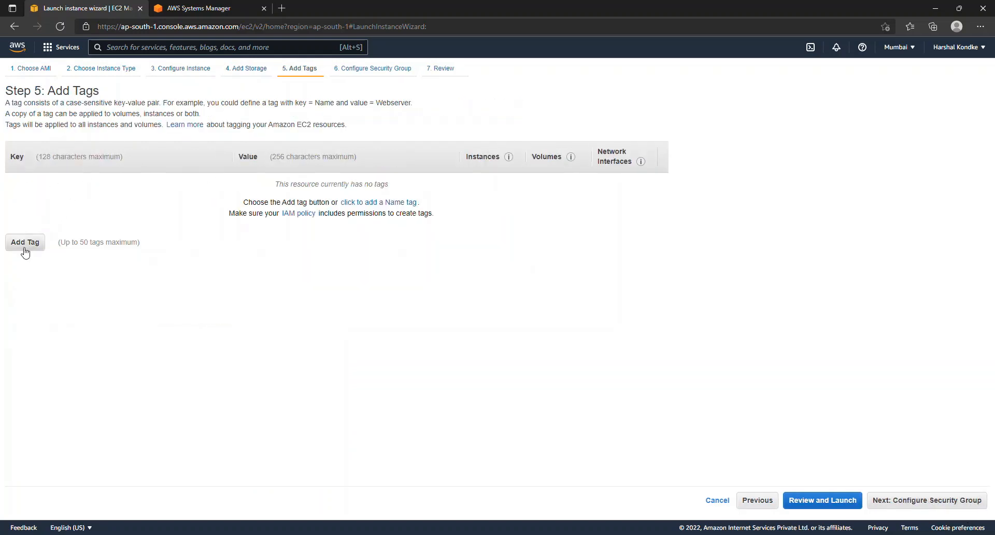
pyautogui.click(925, 499)
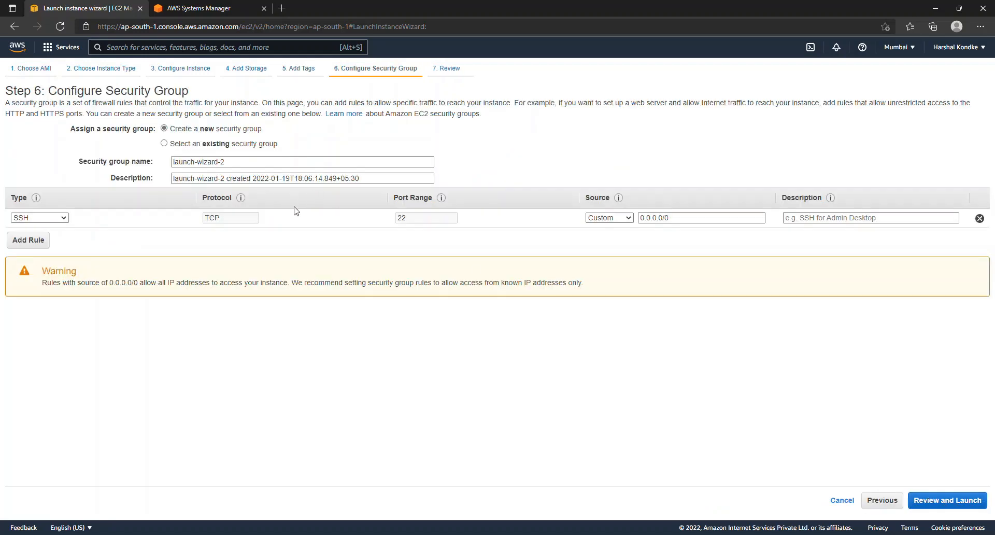
pyautogui.click(947, 500)
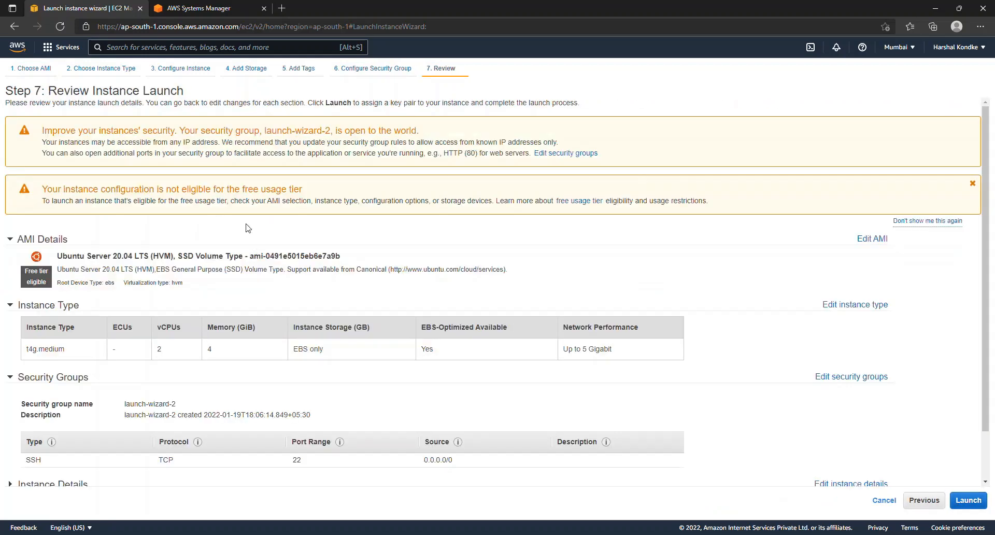
# Launch the instance with the ssm-demo key pair and acknowledge the private key
pyautogui.click(967, 499)
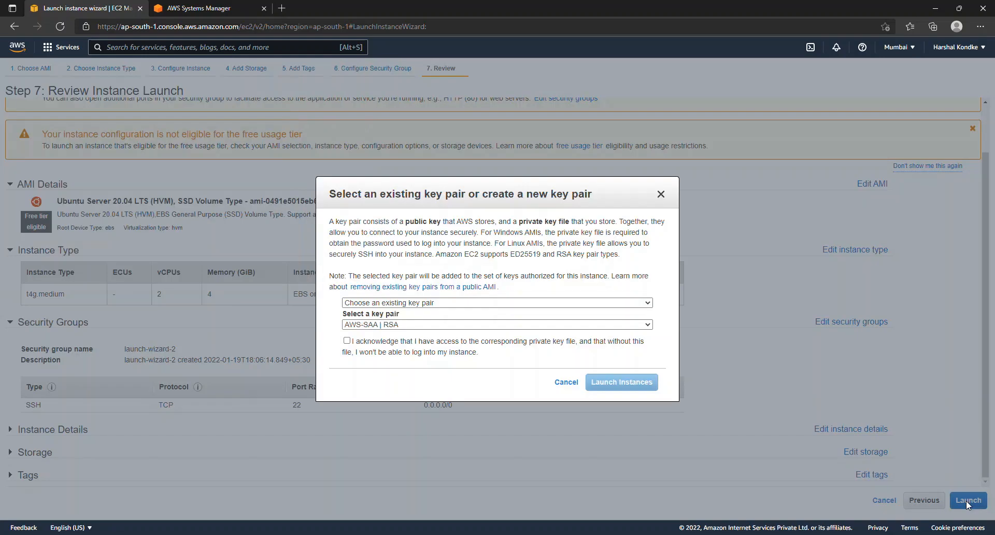
pyautogui.click(347, 341)
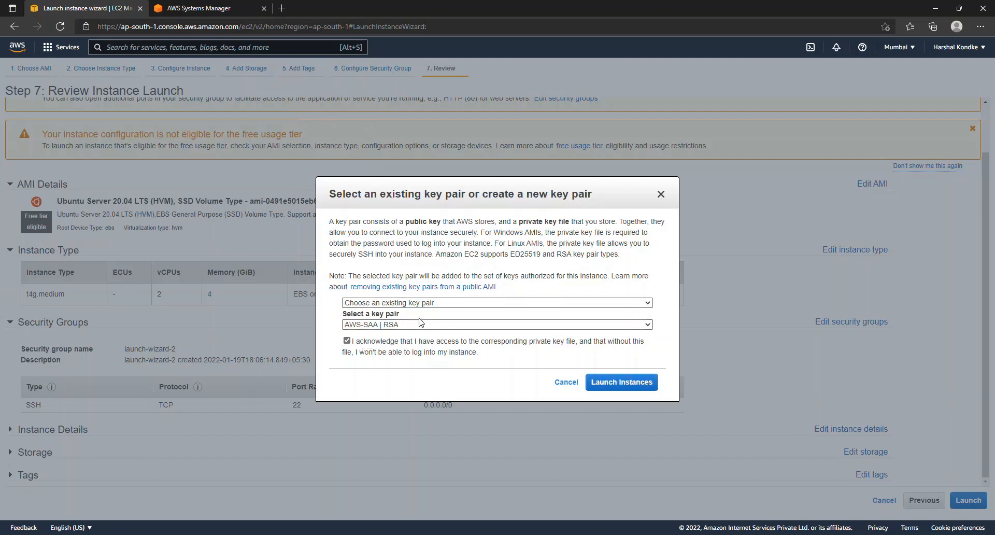
pyautogui.click(496, 324)
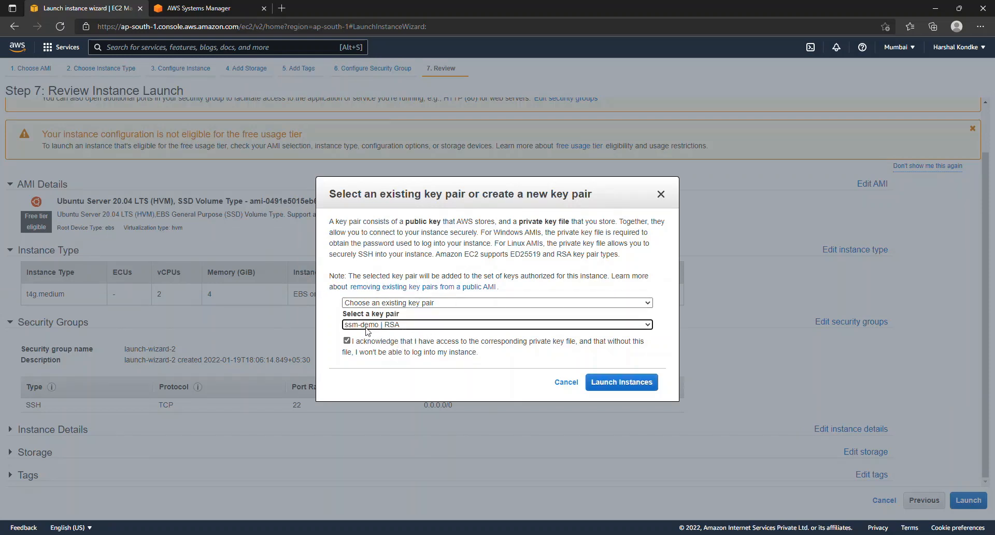
pyautogui.click(621, 382)
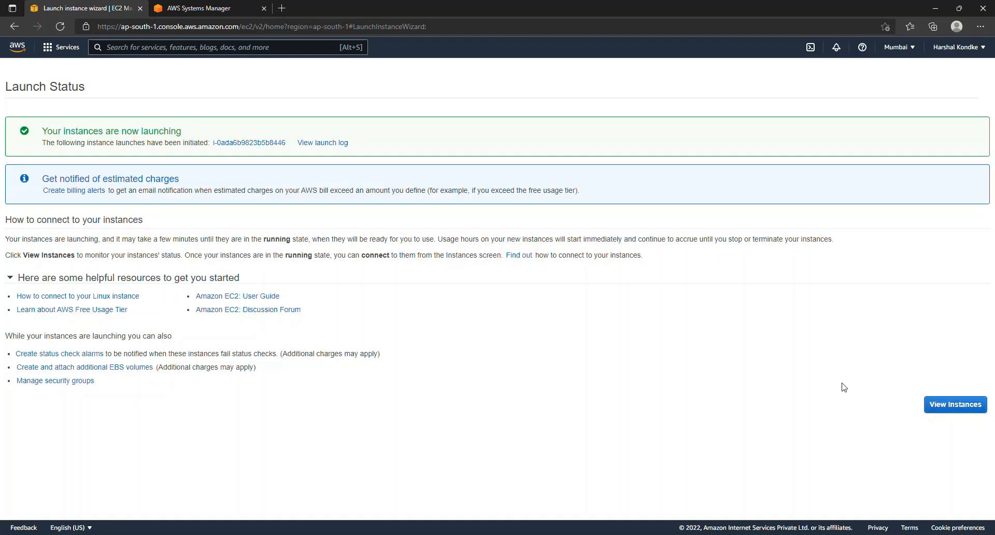
# Open the launched instance i-0ada6b9823b5b8446 in the Instances list and show its details panel
pyautogui.click(249, 142)
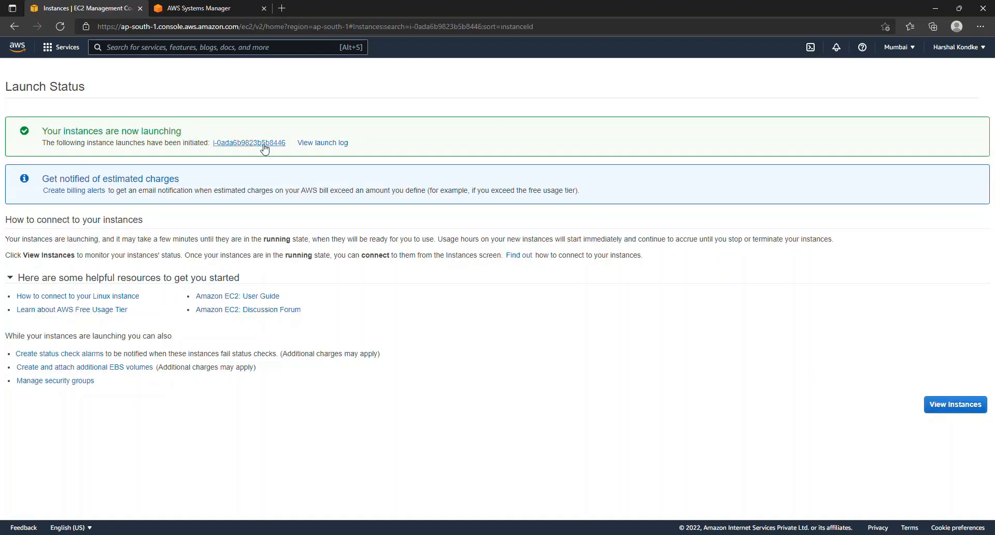
pyautogui.click(249, 141)
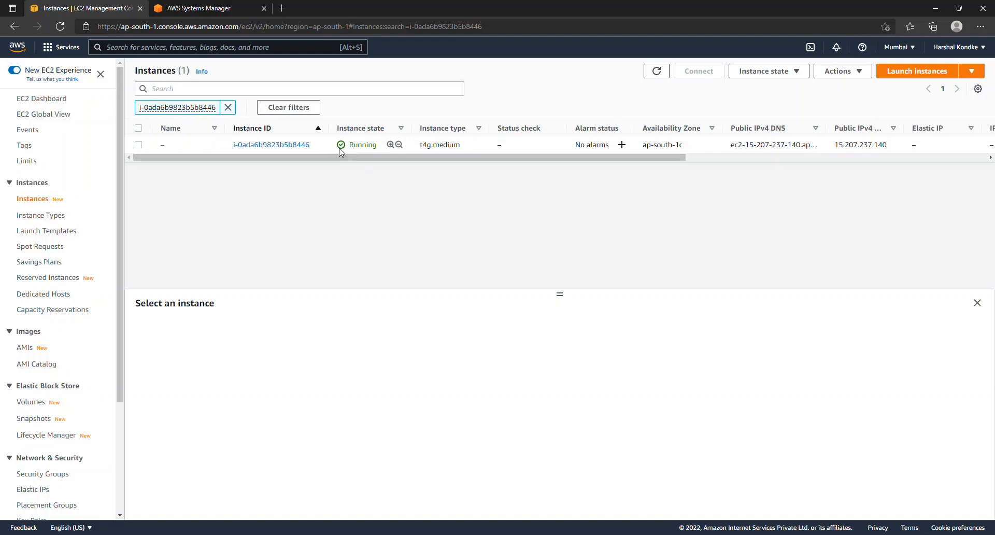
pyautogui.click(138, 145)
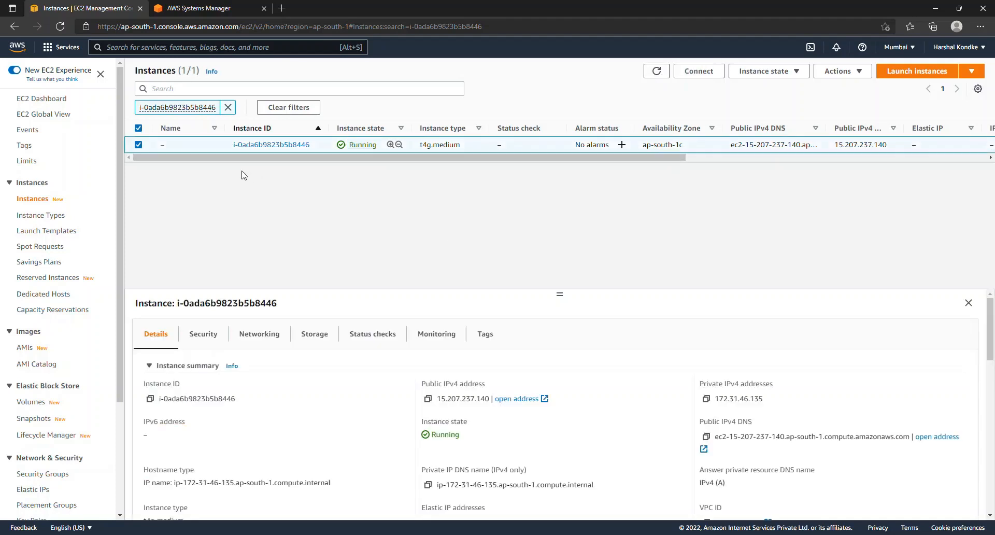
pyautogui.click(138, 144)
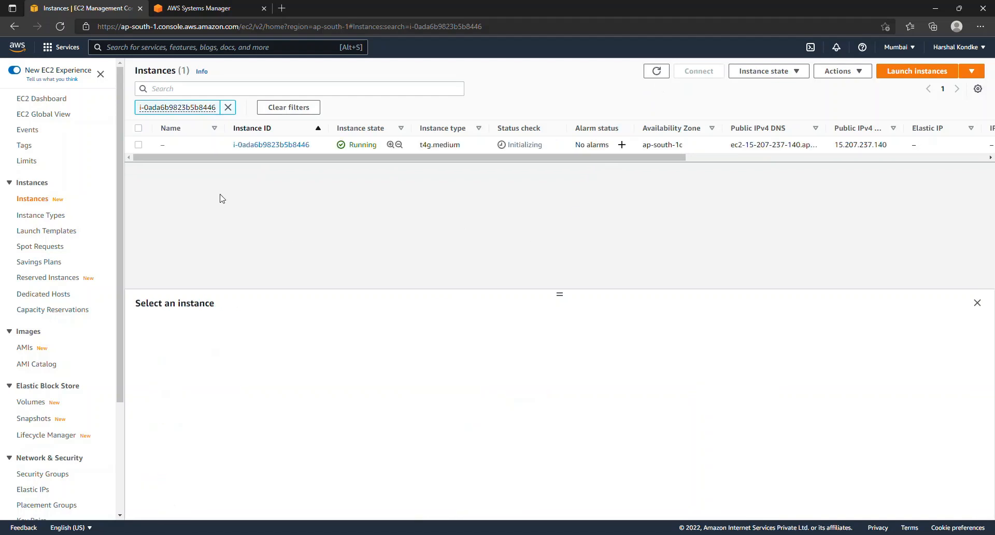
pyautogui.click(137, 144)
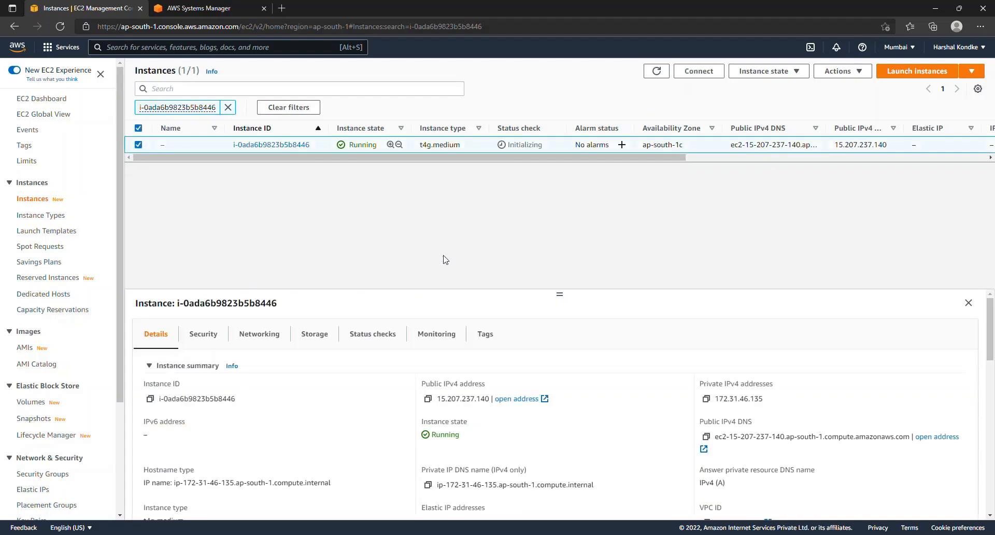
pyautogui.moveTo(699, 70)
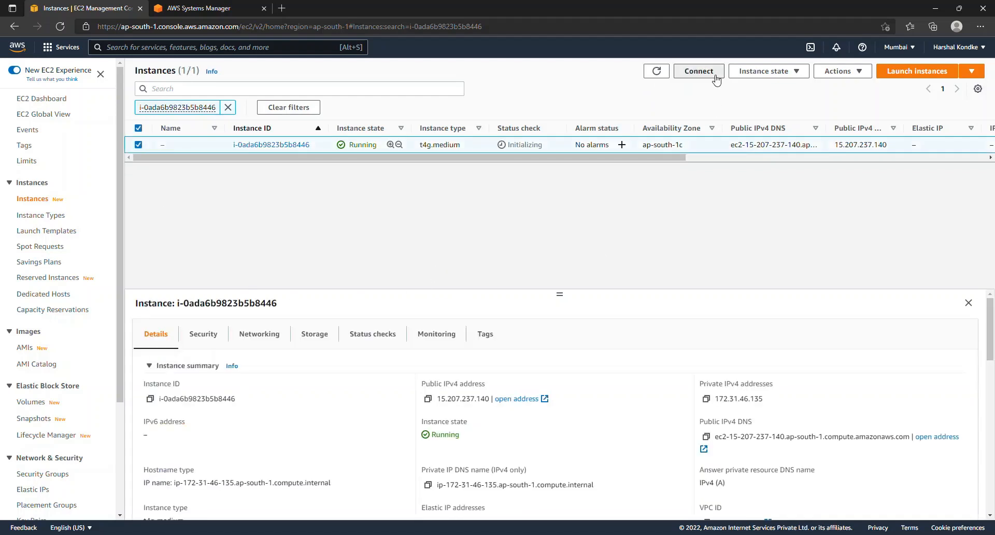
# Show the Connect to instance page and review the Session Manager usage notes
pyautogui.click(697, 70)
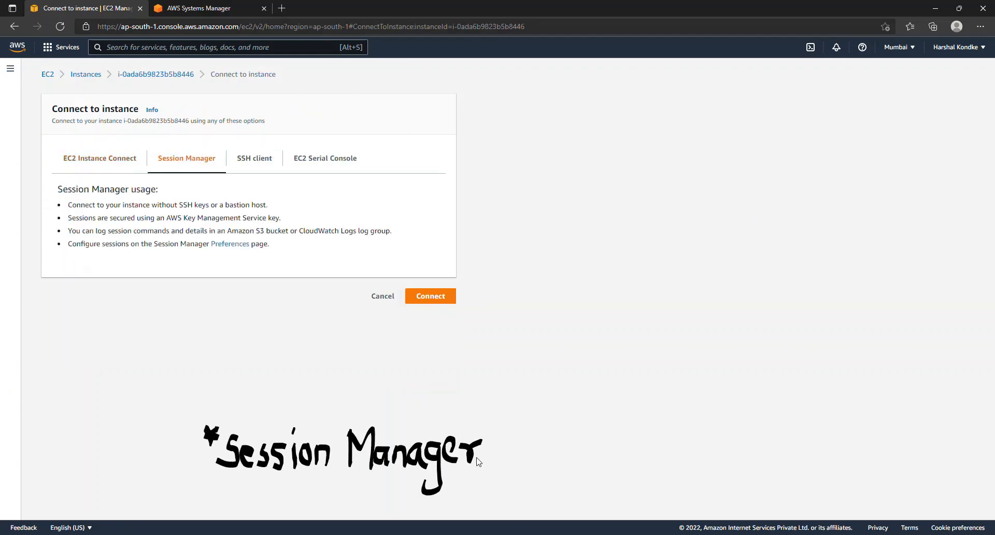
pyautogui.moveTo(58, 189); pyautogui.dragTo(269, 244)
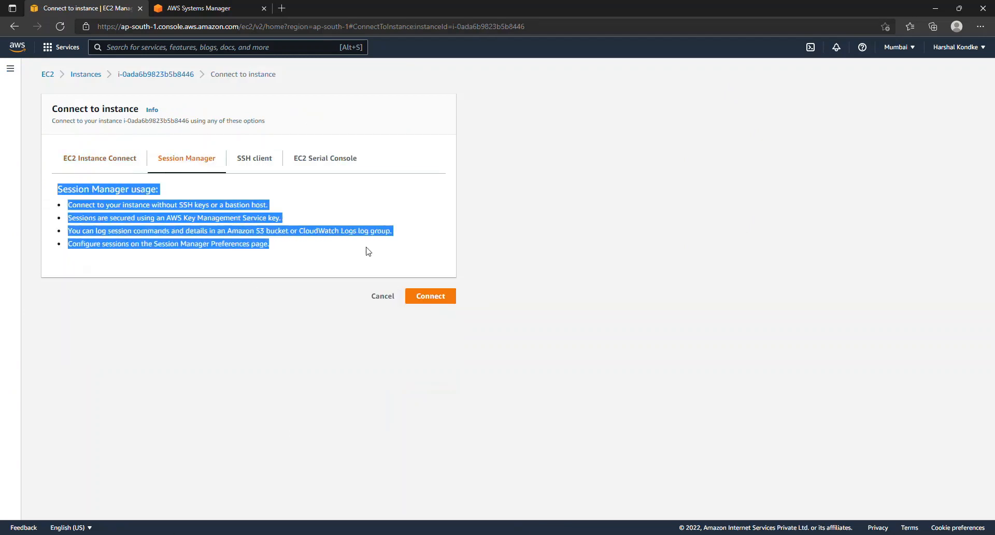
pyautogui.click(286, 197)
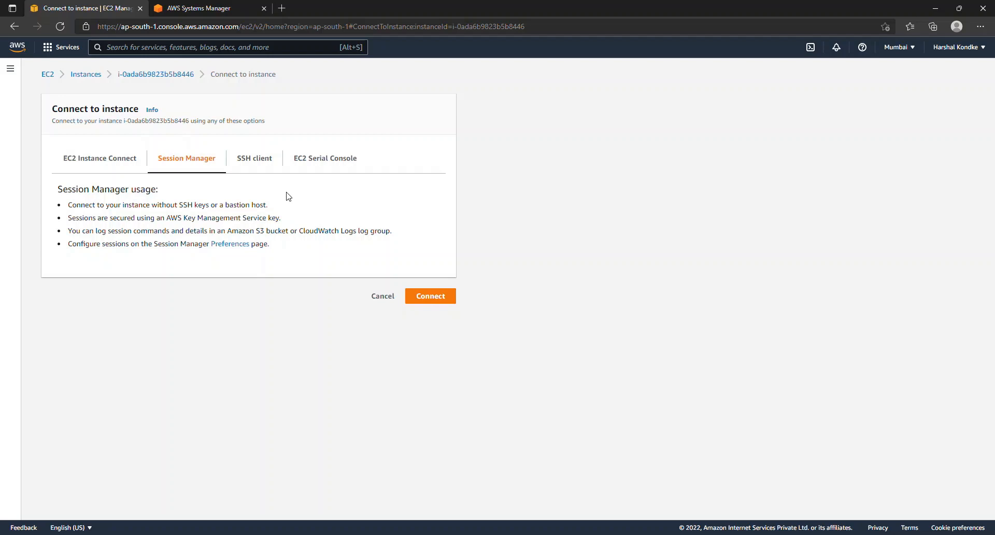
pyautogui.moveTo(252, 199)
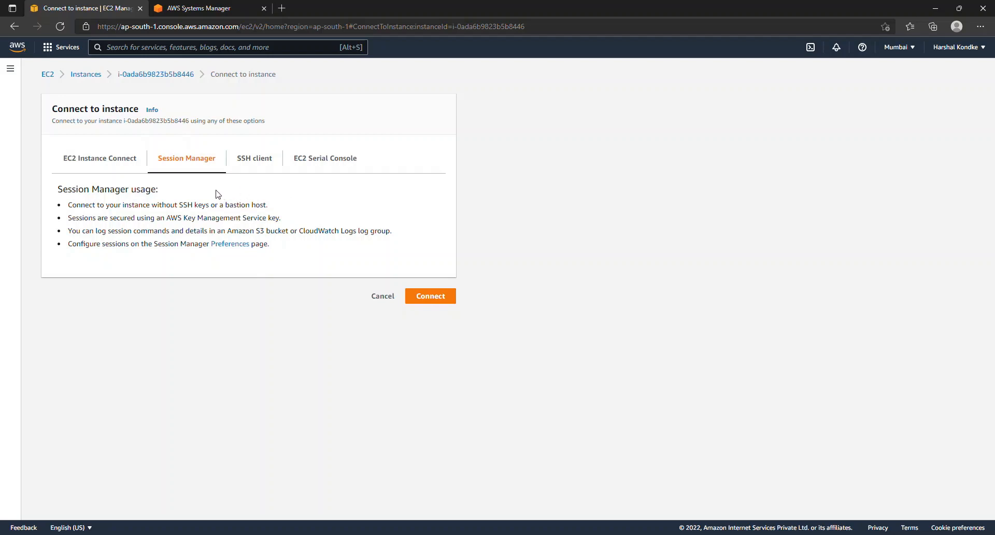
pyautogui.moveTo(206, 196)
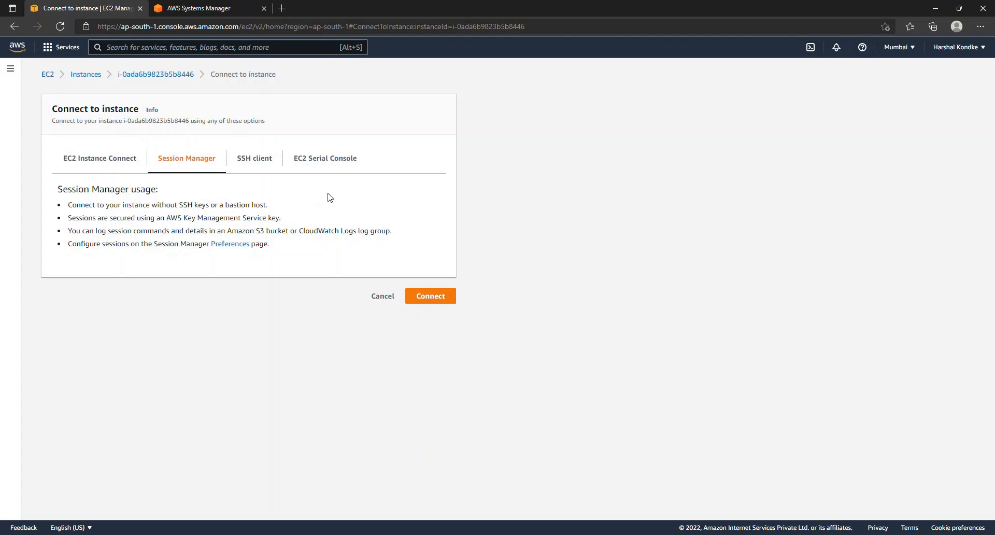
pyautogui.moveTo(284, 208)
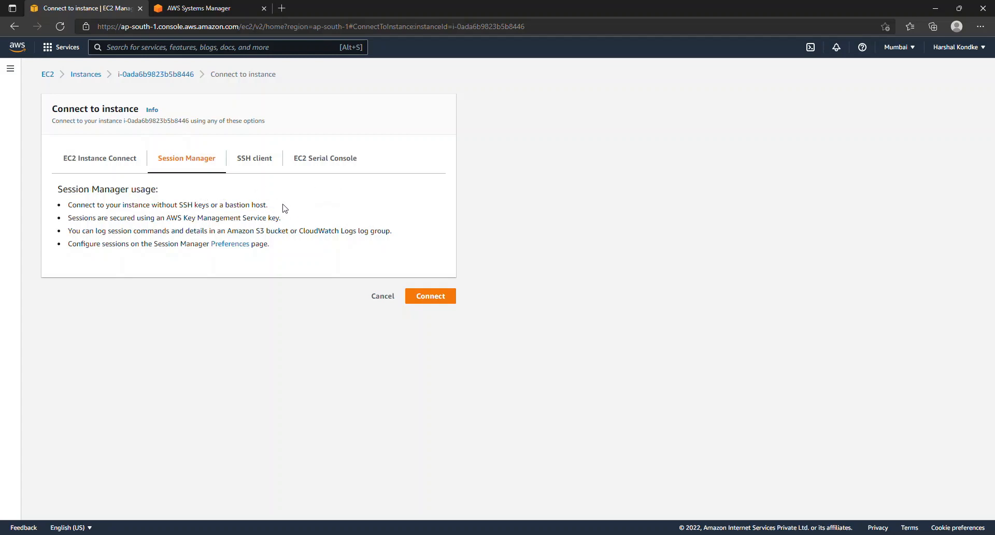
pyautogui.moveTo(120, 231)
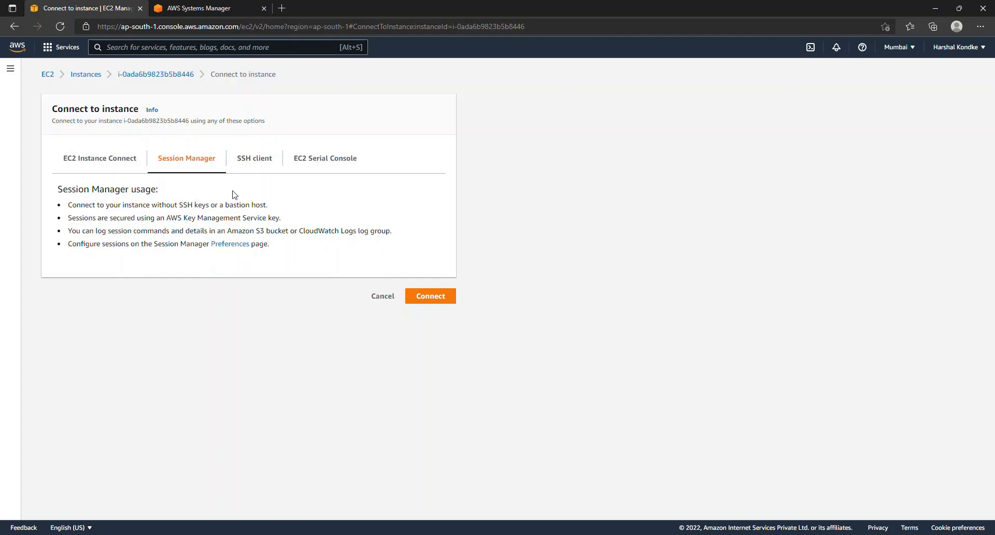
pyautogui.moveTo(373, 239)
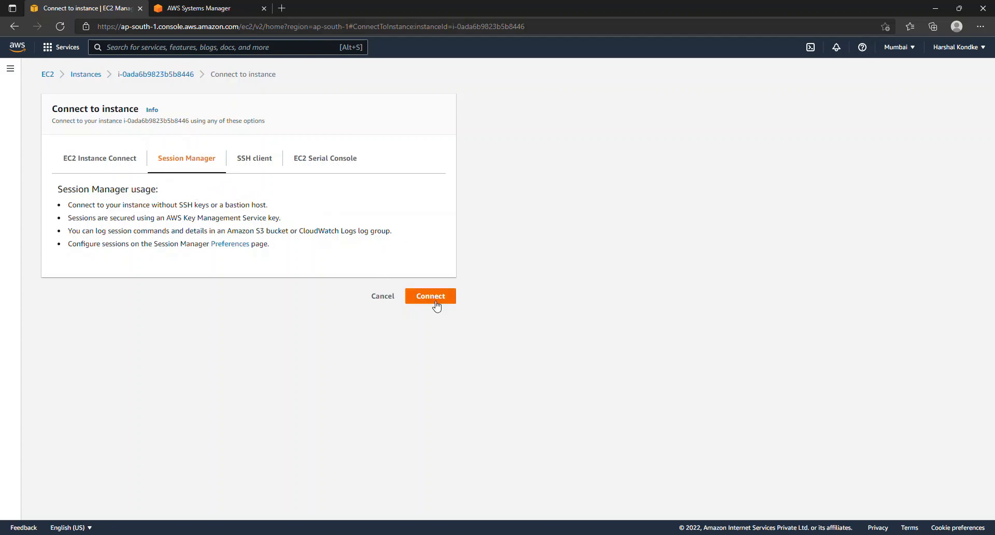
# Start a Session Manager terminal on i-0ada6b9823b5b8446, then return to the connect page
pyautogui.click(429, 295)
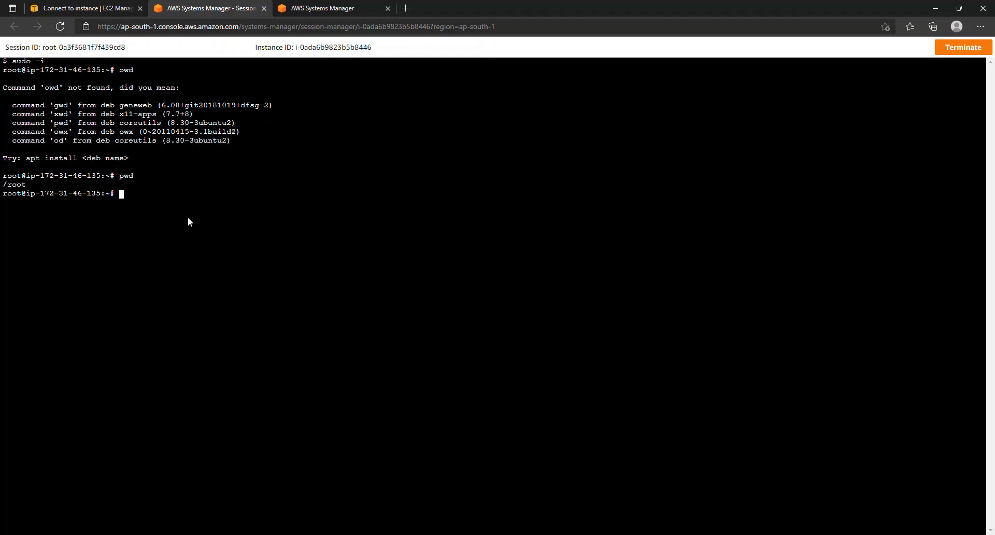
pyautogui.click(86, 7)
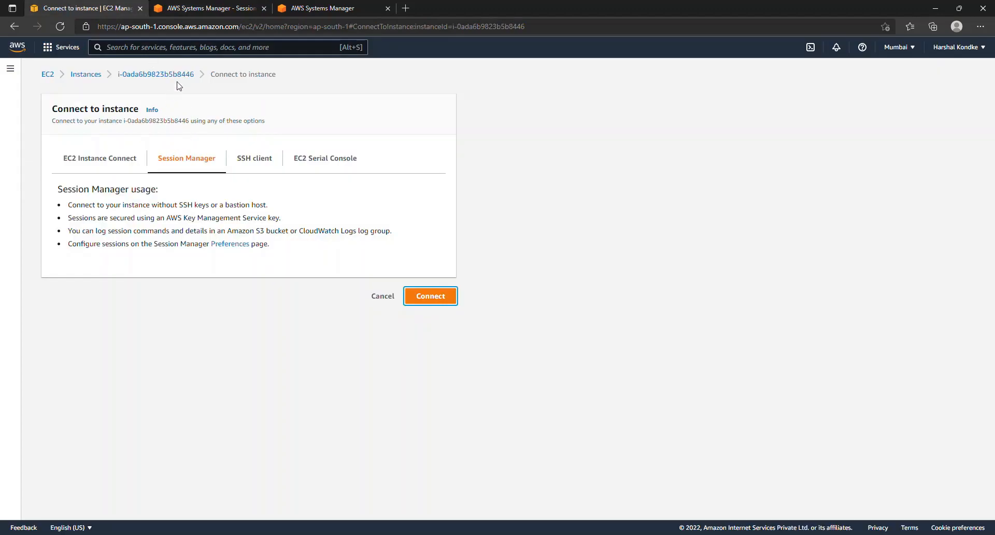
pyautogui.click(428, 296)
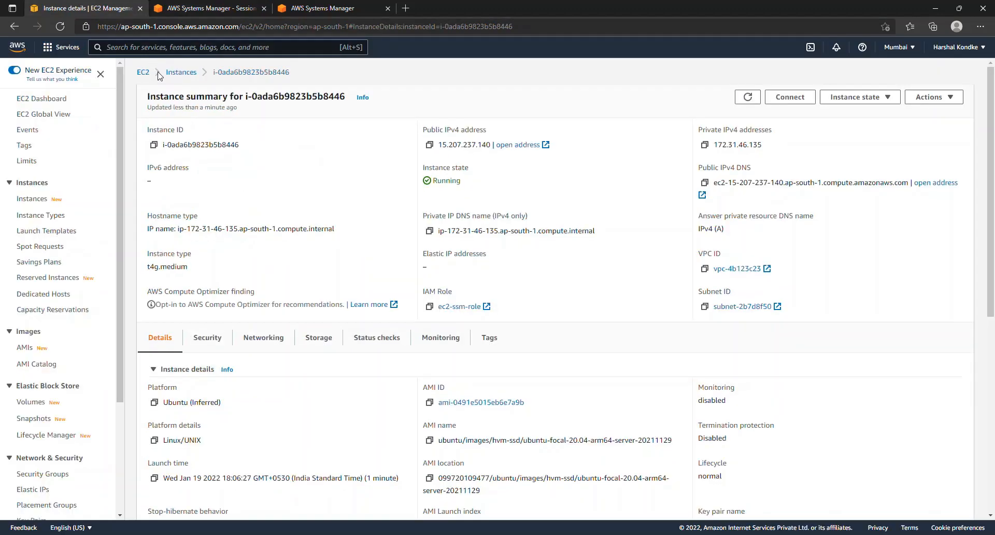
pyautogui.click(181, 71)
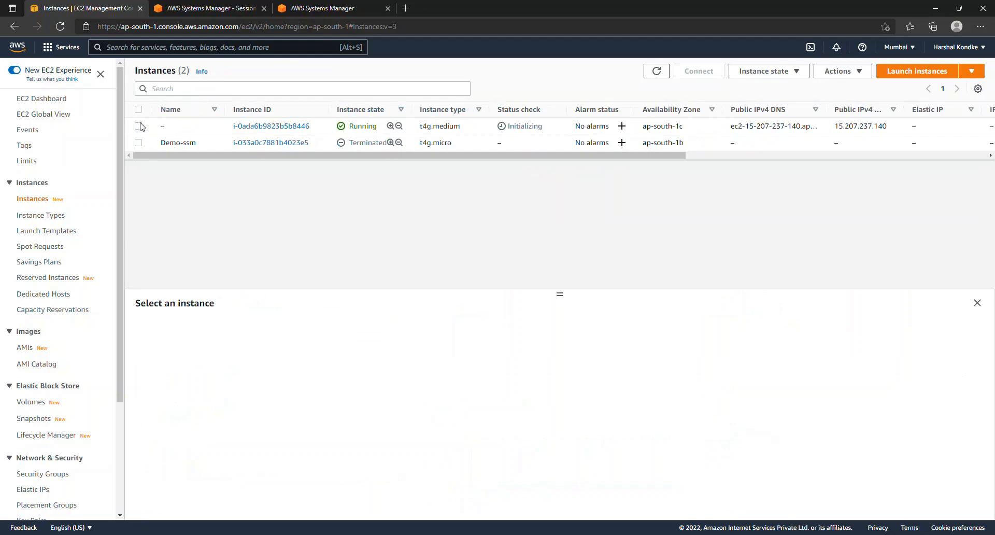
pyautogui.click(697, 71)
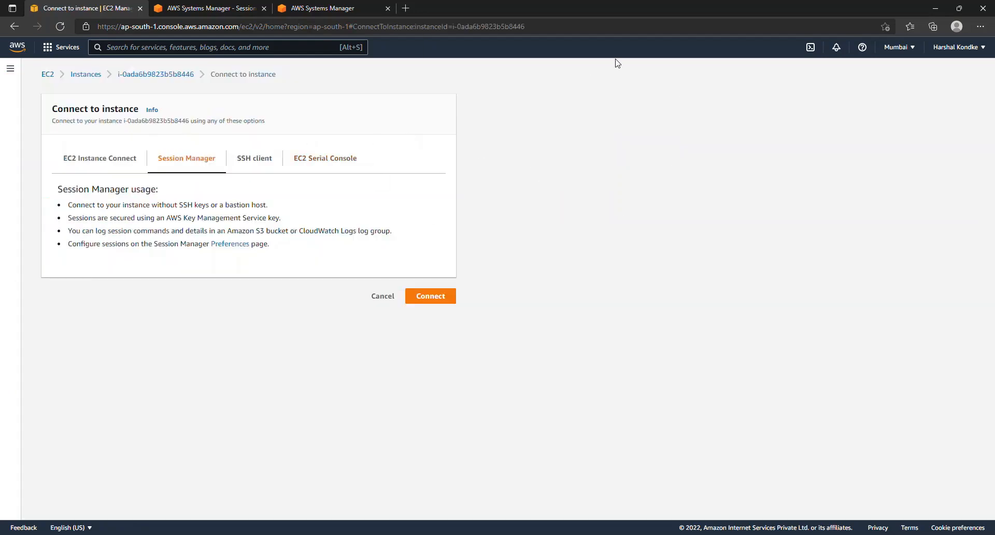
pyautogui.moveTo(99, 158)
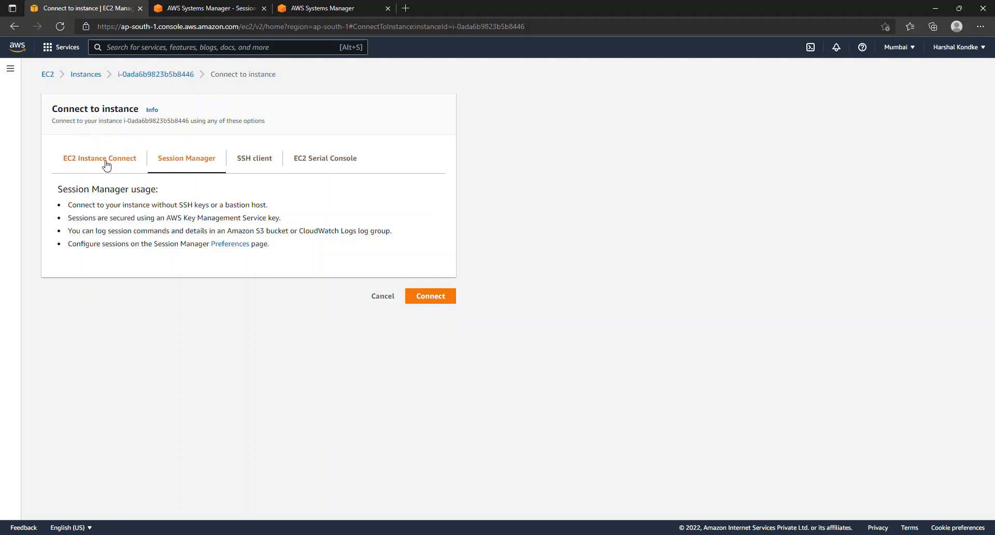
# Launch an EC2 Instance Connect terminal as user ubuntu, then return to the connect page
pyautogui.click(100, 157)
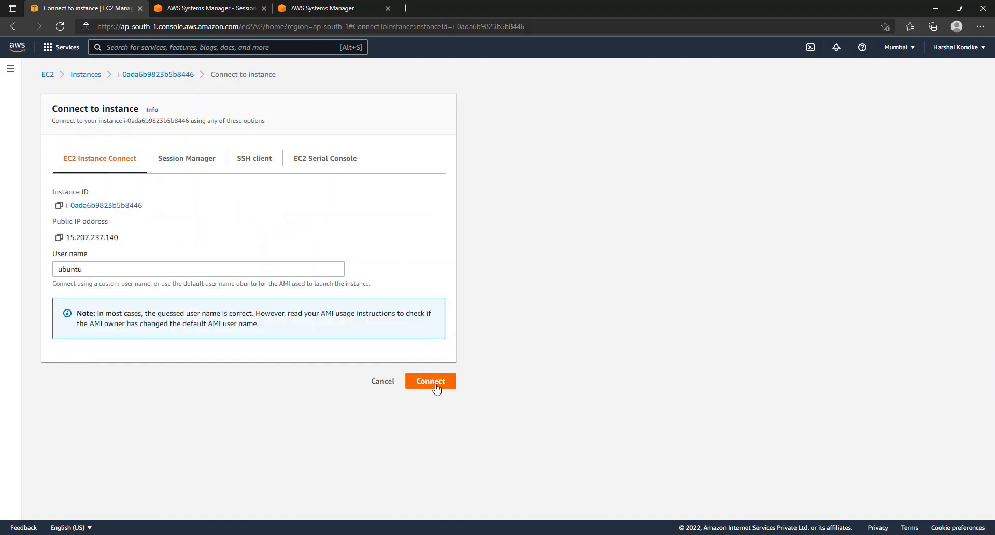
pyautogui.click(428, 380)
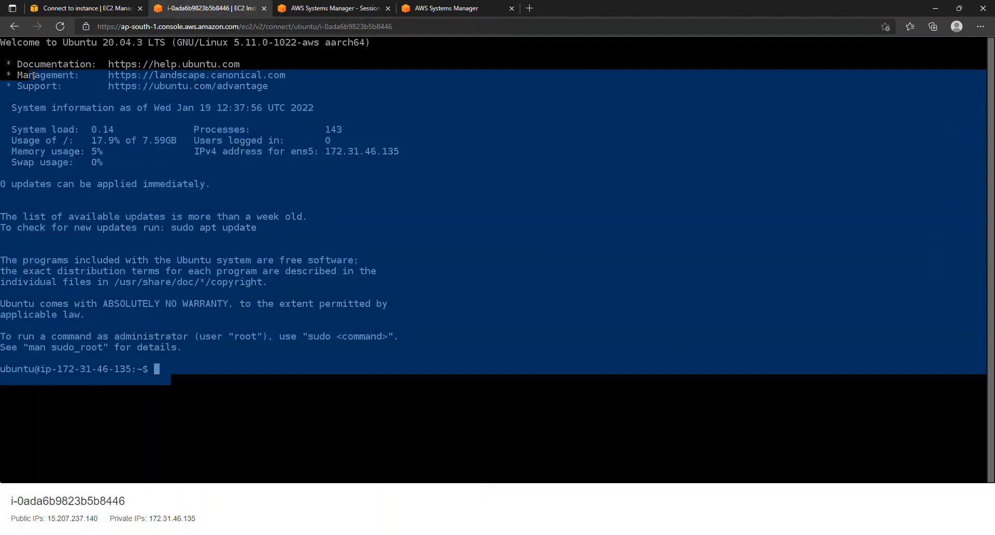
pyautogui.click(86, 7)
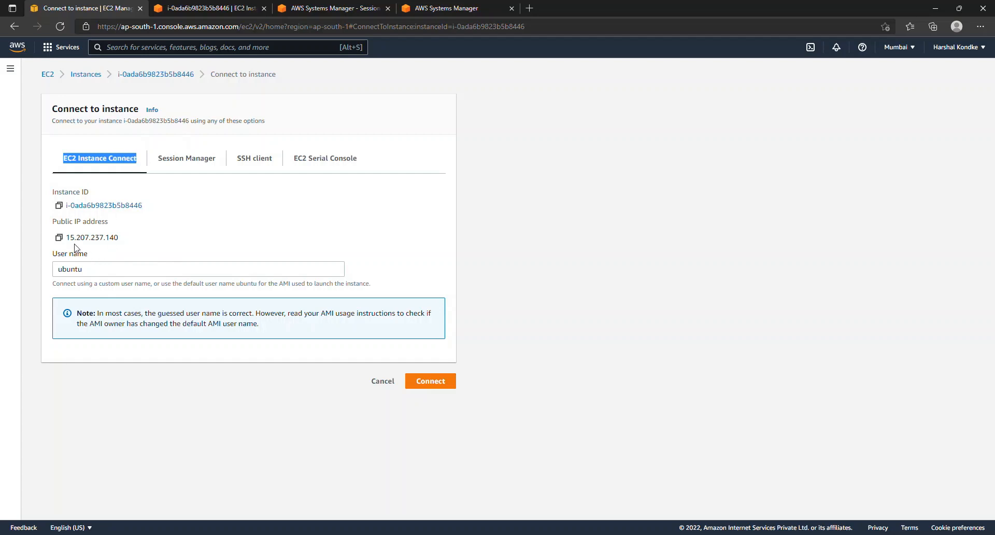
pyautogui.doubleClick(92, 236)
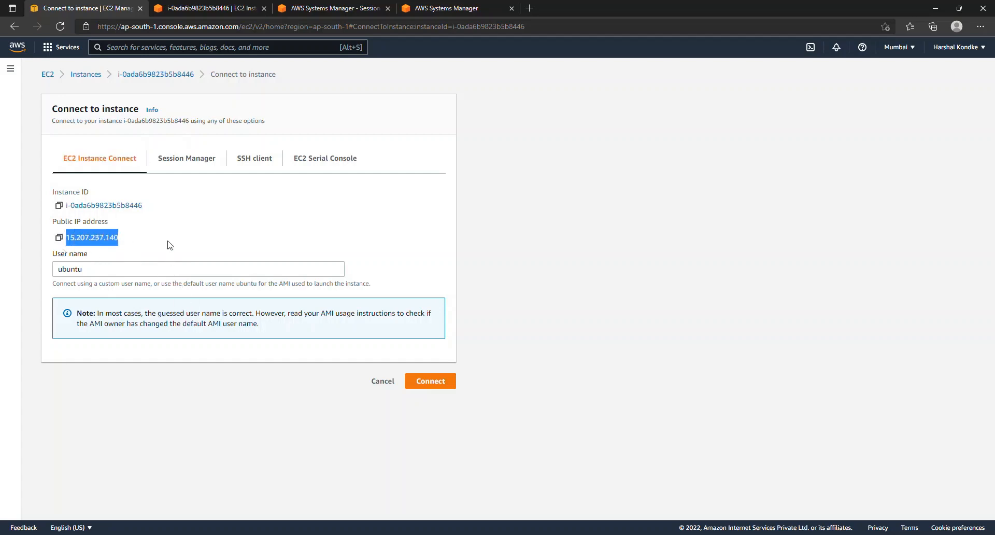
pyautogui.moveTo(85, 75)
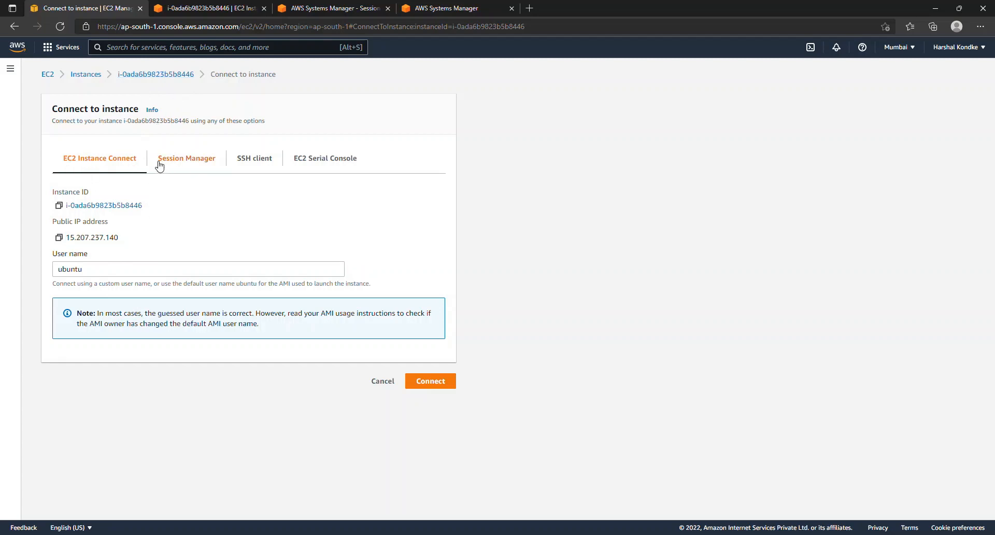
pyautogui.moveTo(201, 180)
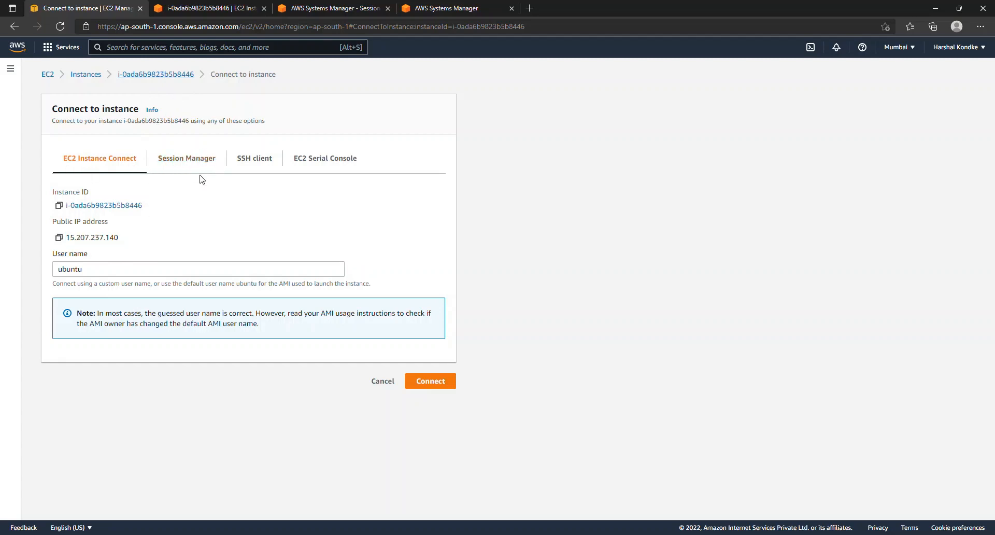
pyautogui.moveTo(187, 158)
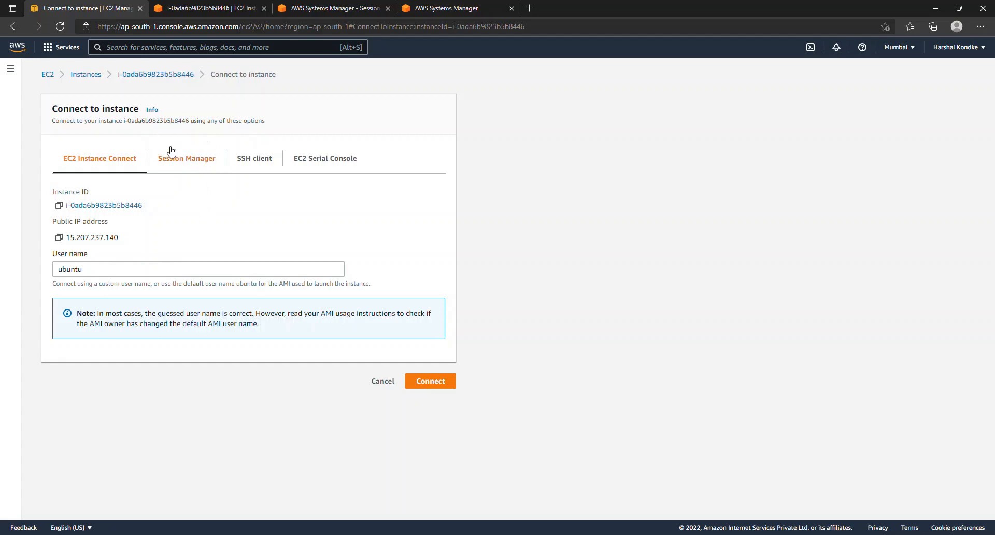
pyautogui.moveTo(187, 165)
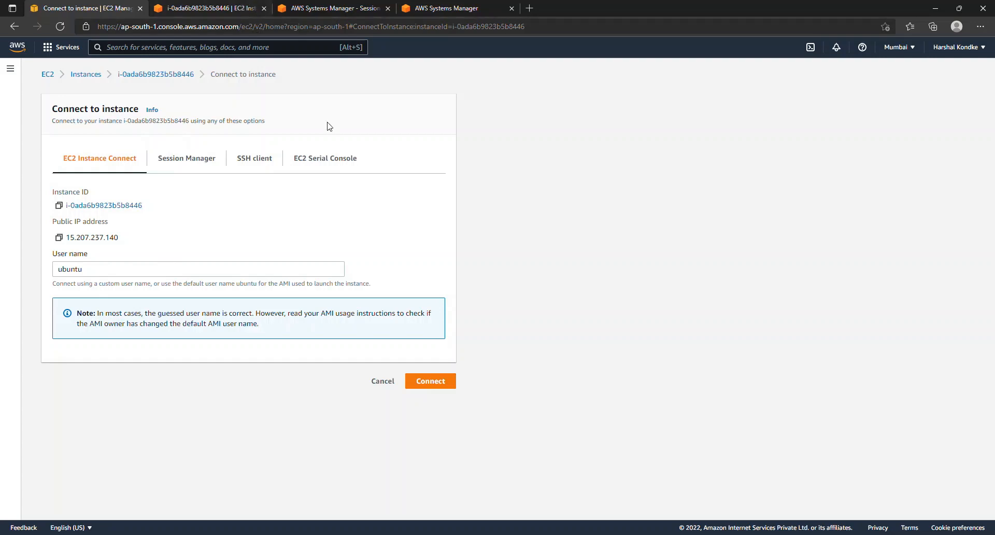
pyautogui.moveTo(505, 318)
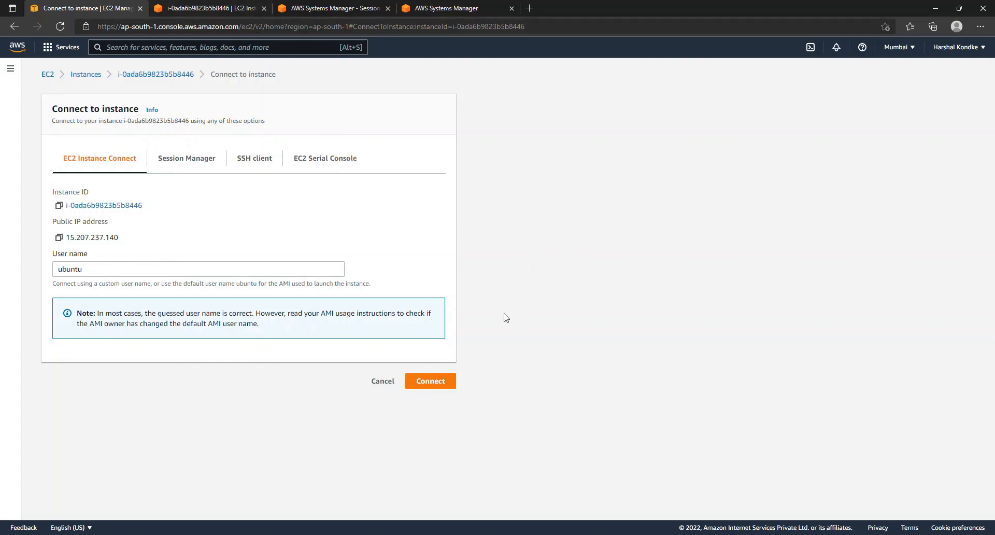